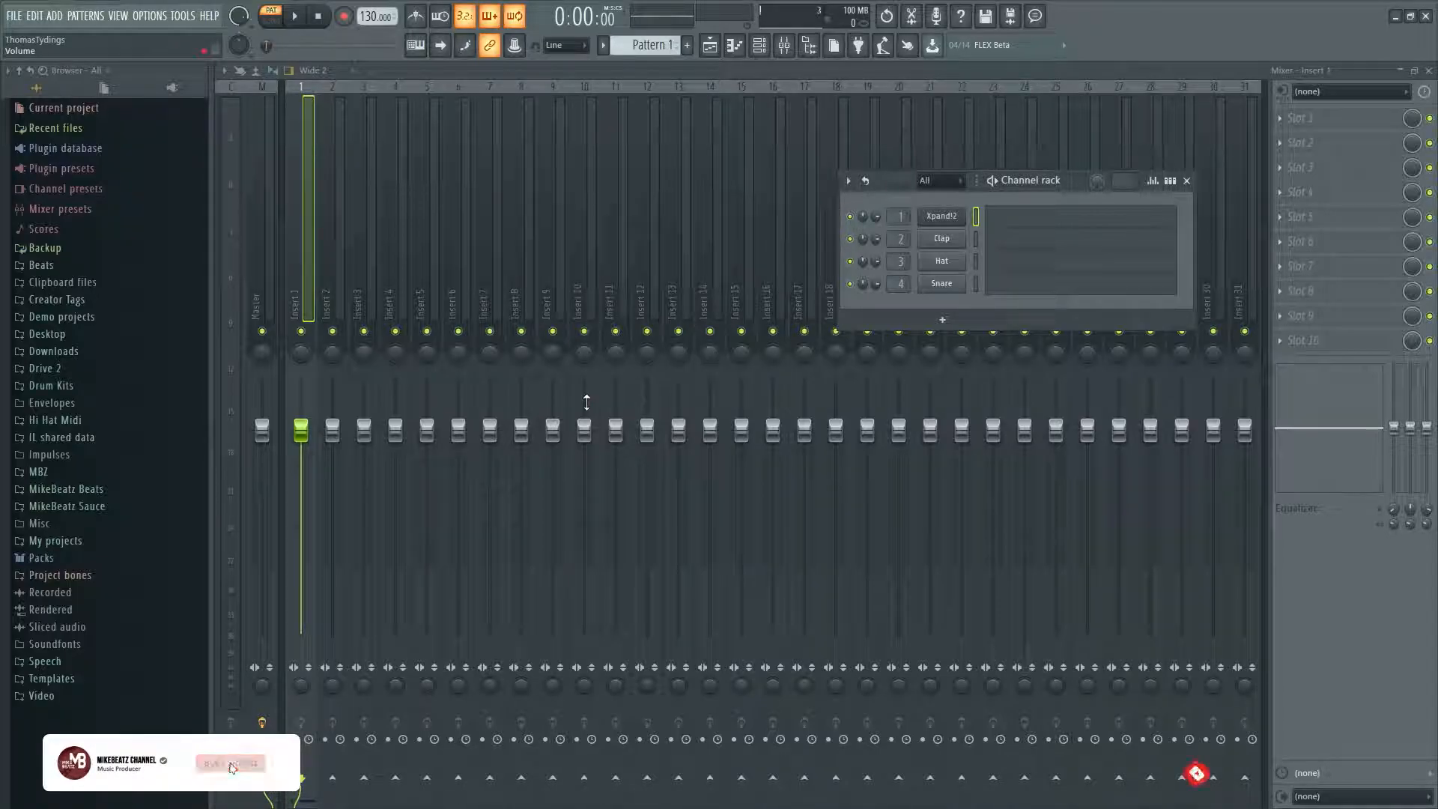
# - Bring FL Studio into focus before changing any settings
pyautogui.click(230, 762)
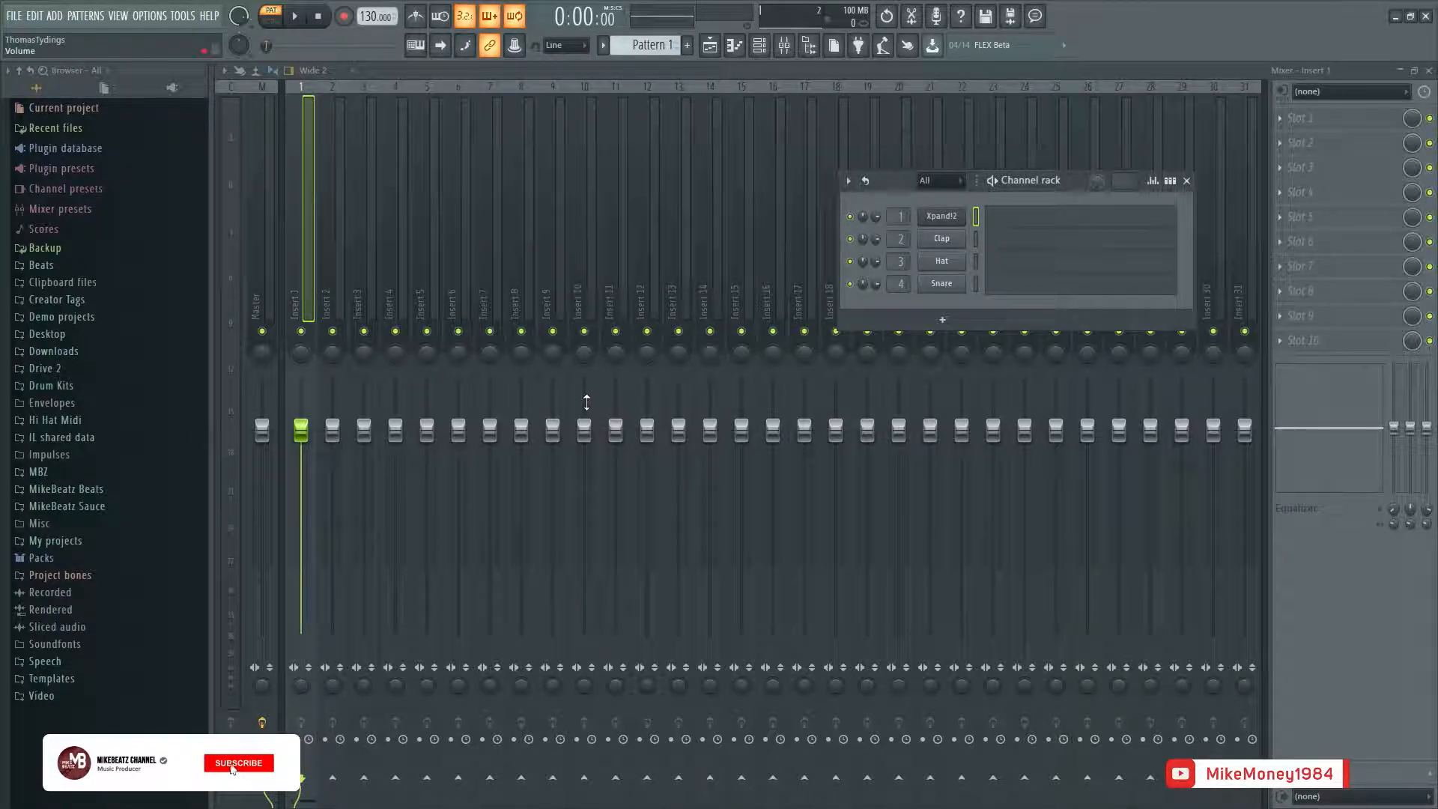
pyautogui.click(238, 762)
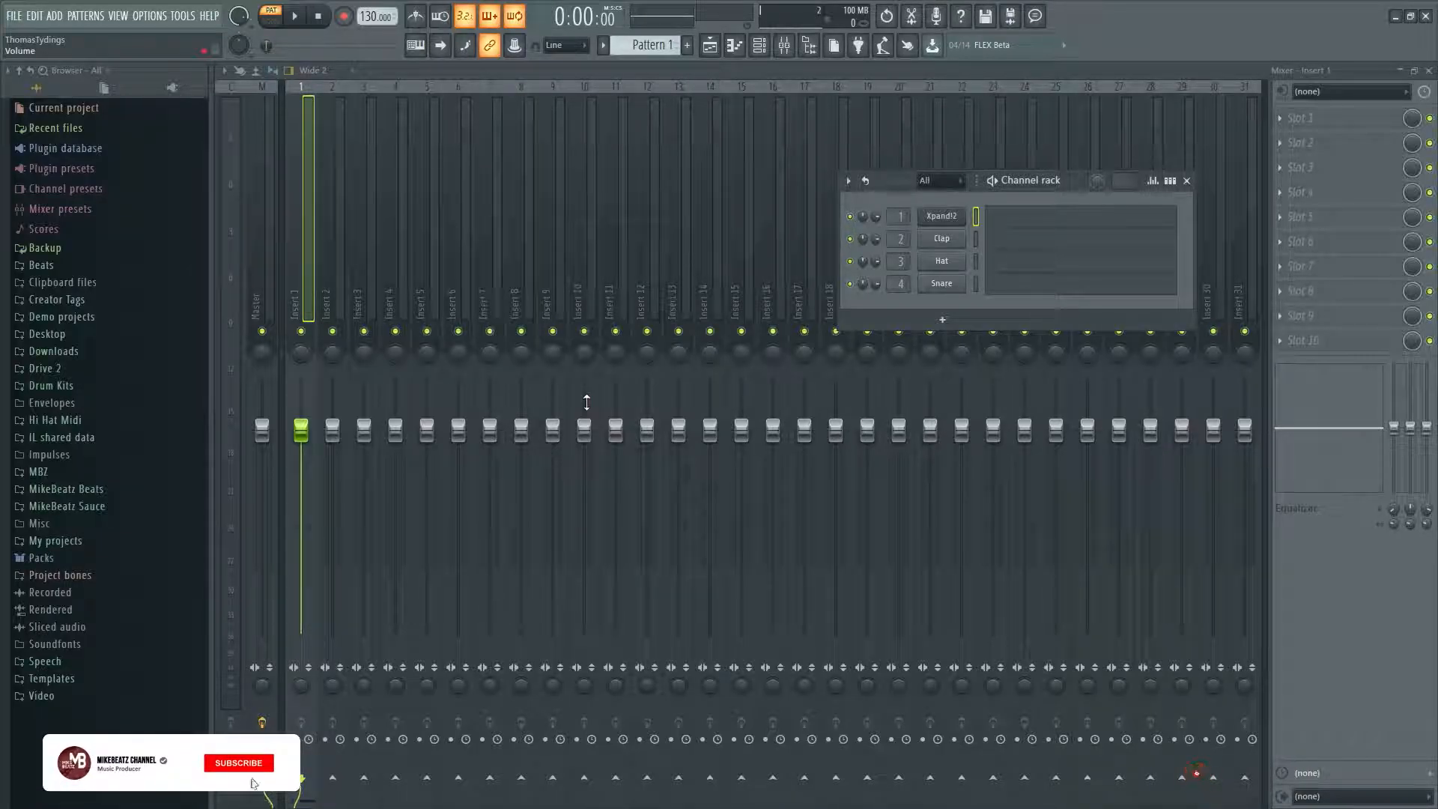
pyautogui.click(239, 762)
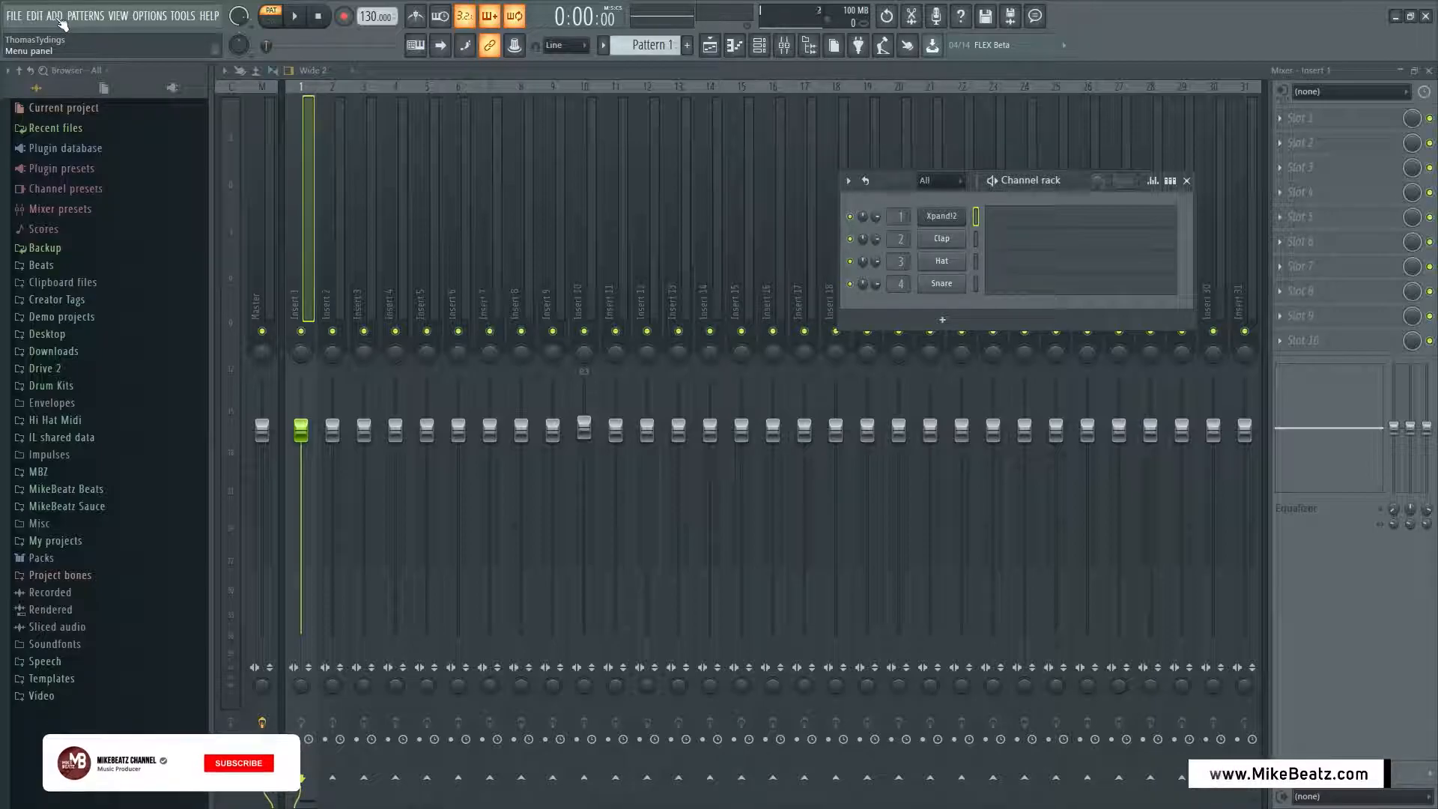
pyautogui.click(238, 762)
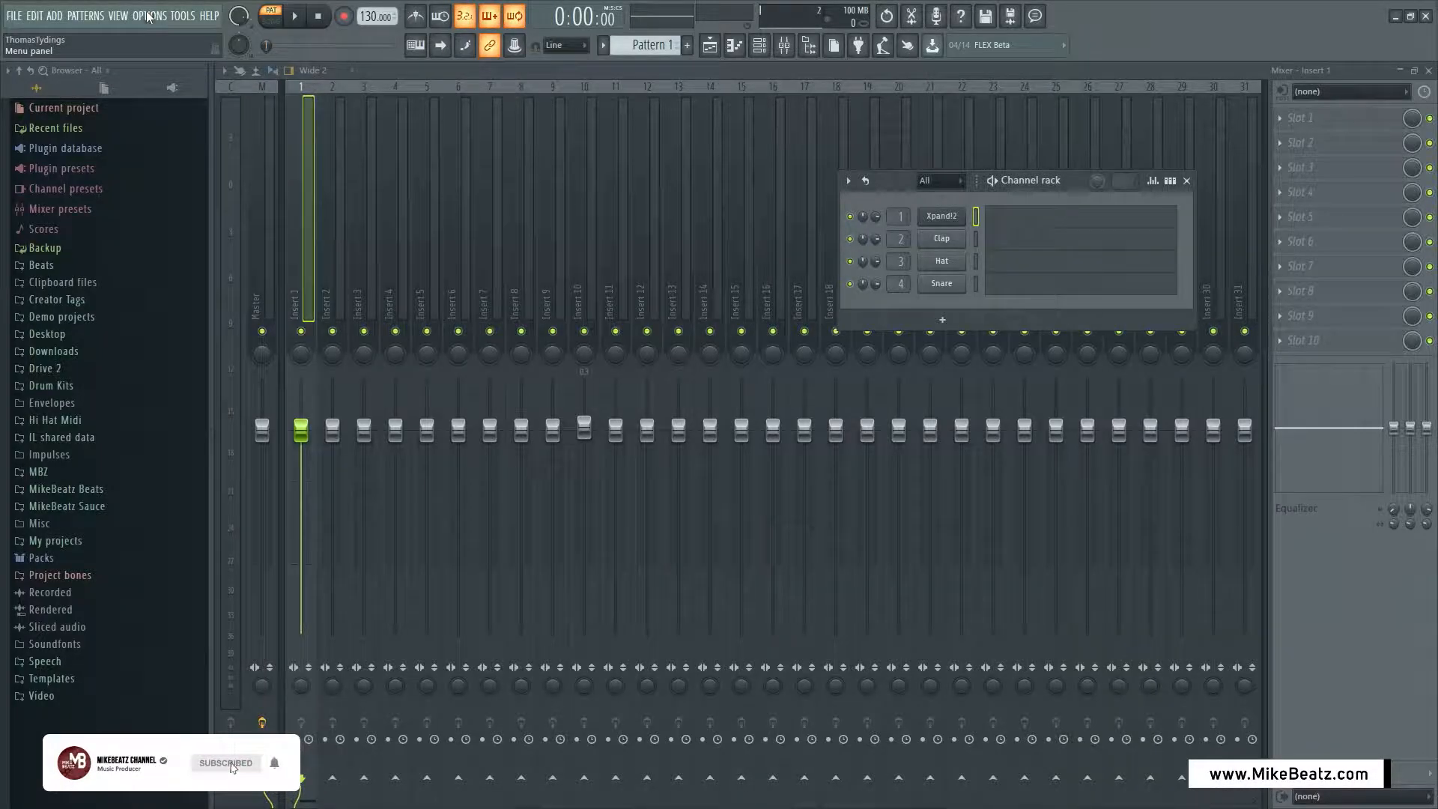
# - Show the MIDI settings via Options and expand the Controller type list
pyautogui.click(150, 15)
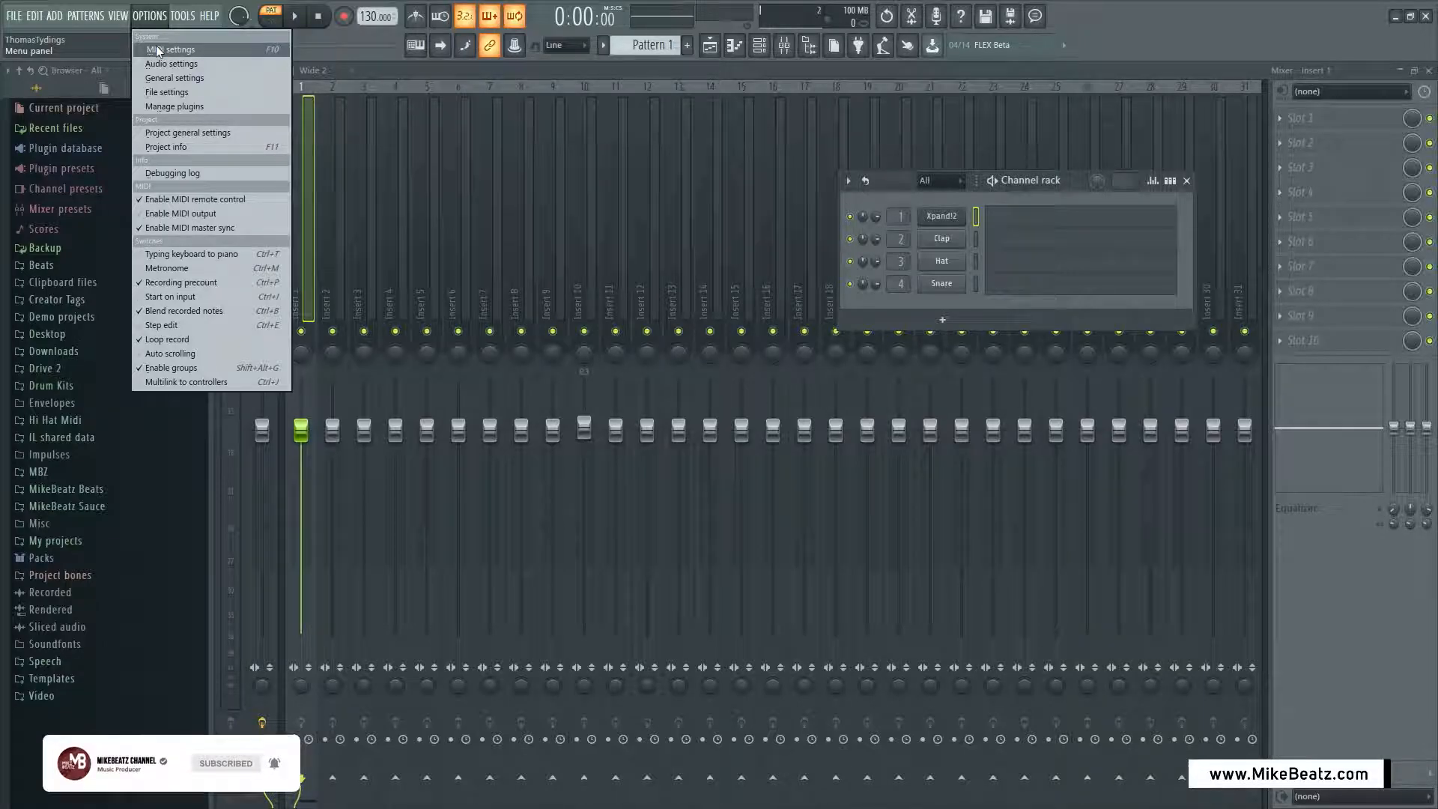
pyautogui.click(171, 49)
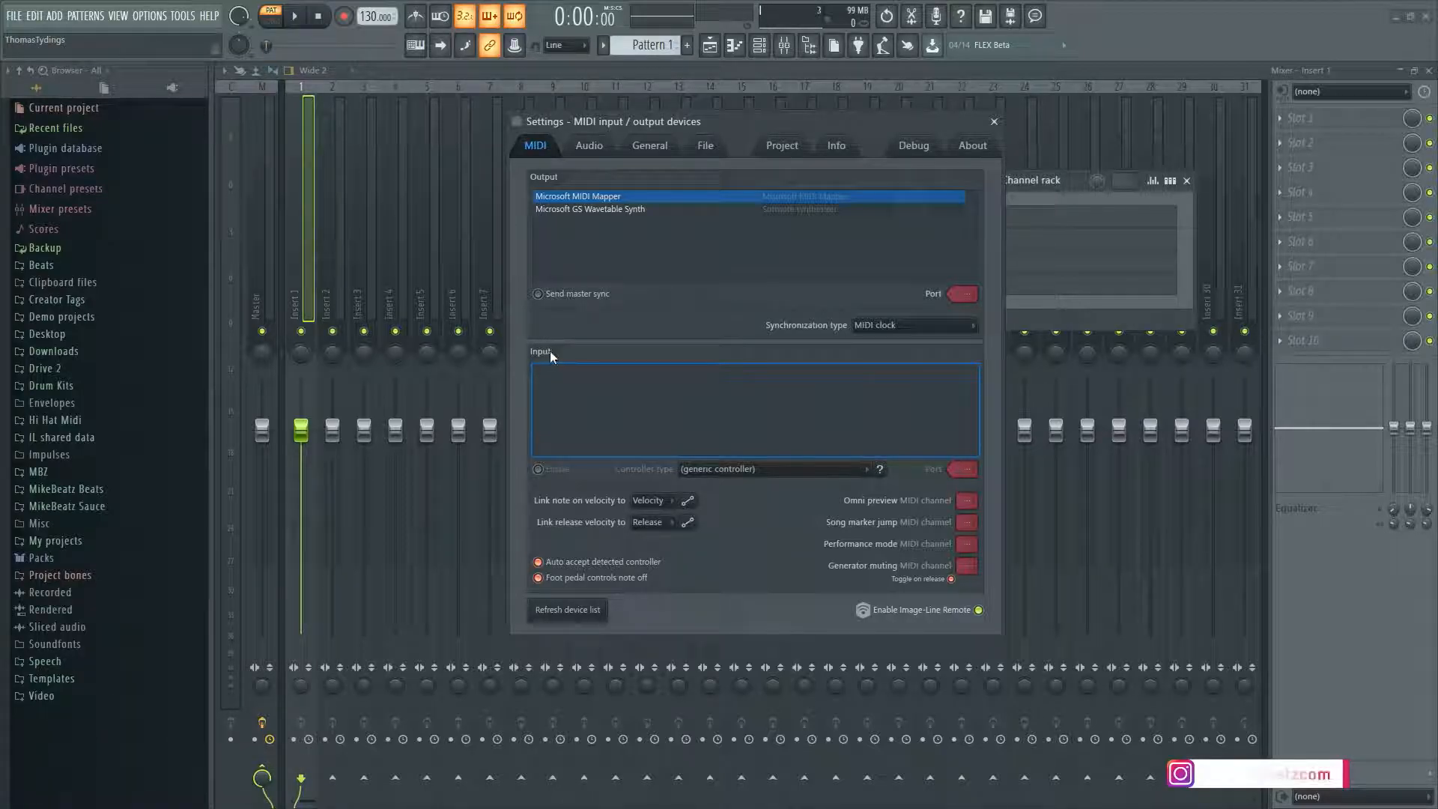
pyautogui.moveTo(679, 481)
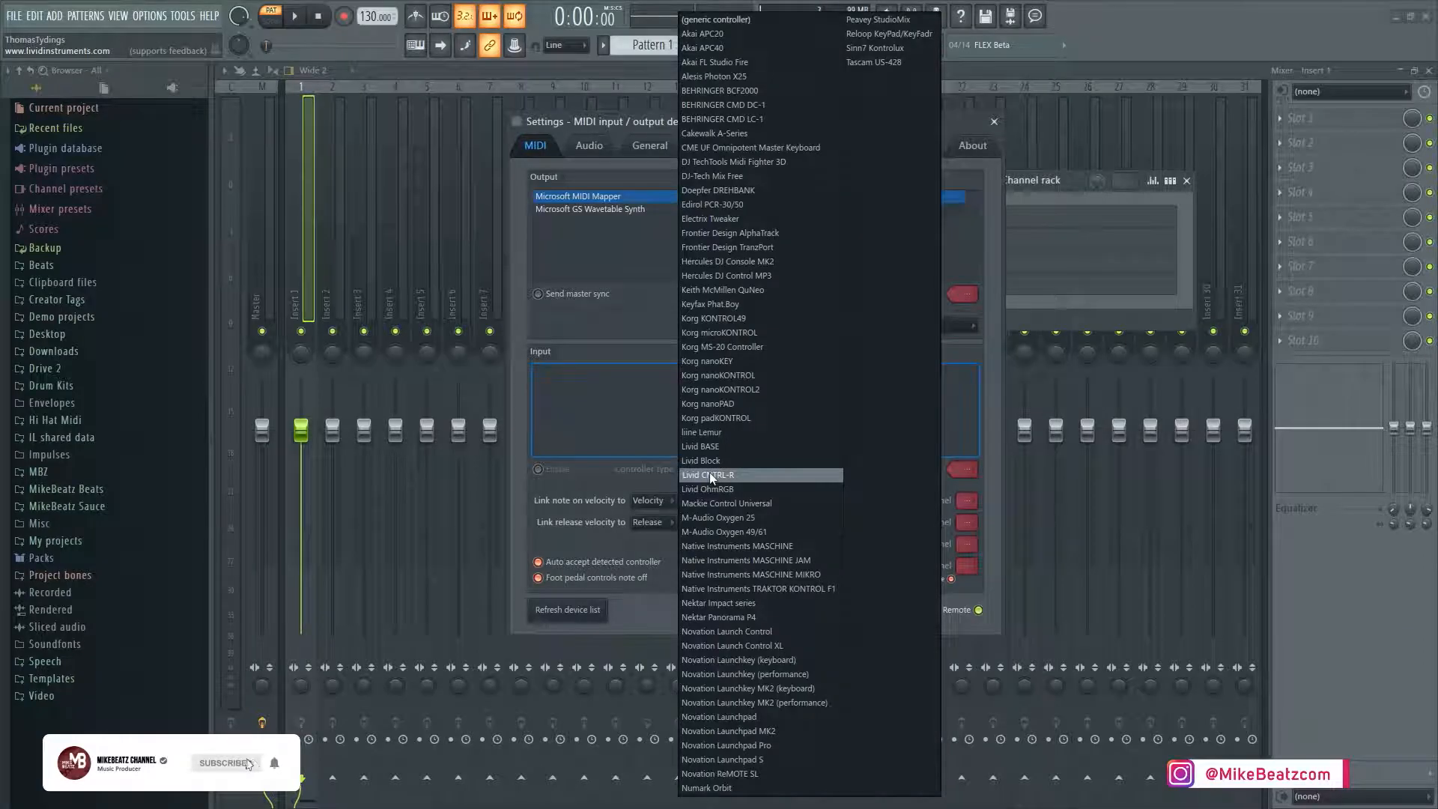
pyautogui.click(224, 763)
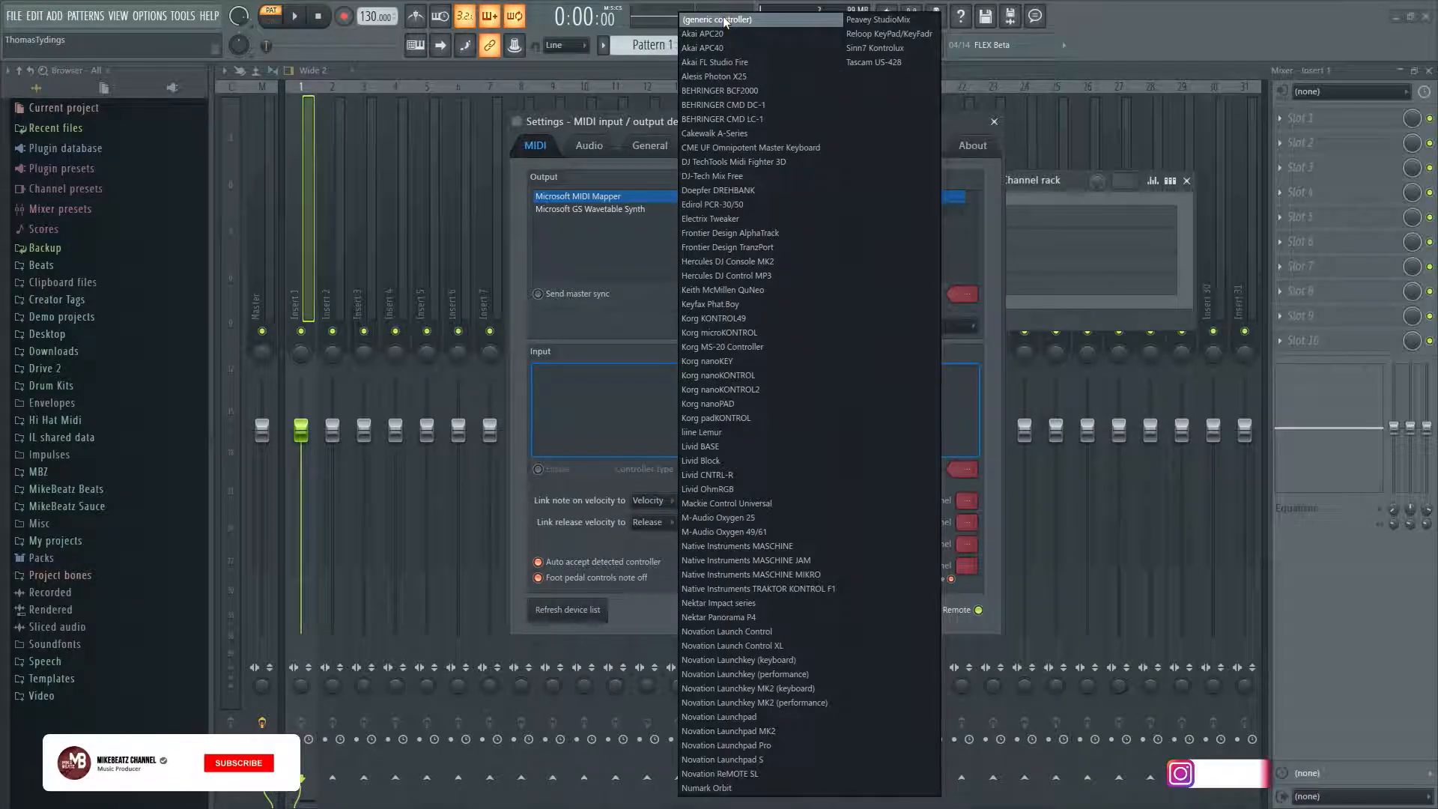
# - Keep (generic controller), confirm UMA25S is enabled as input, and close Settings
pyautogui.click(718, 19)
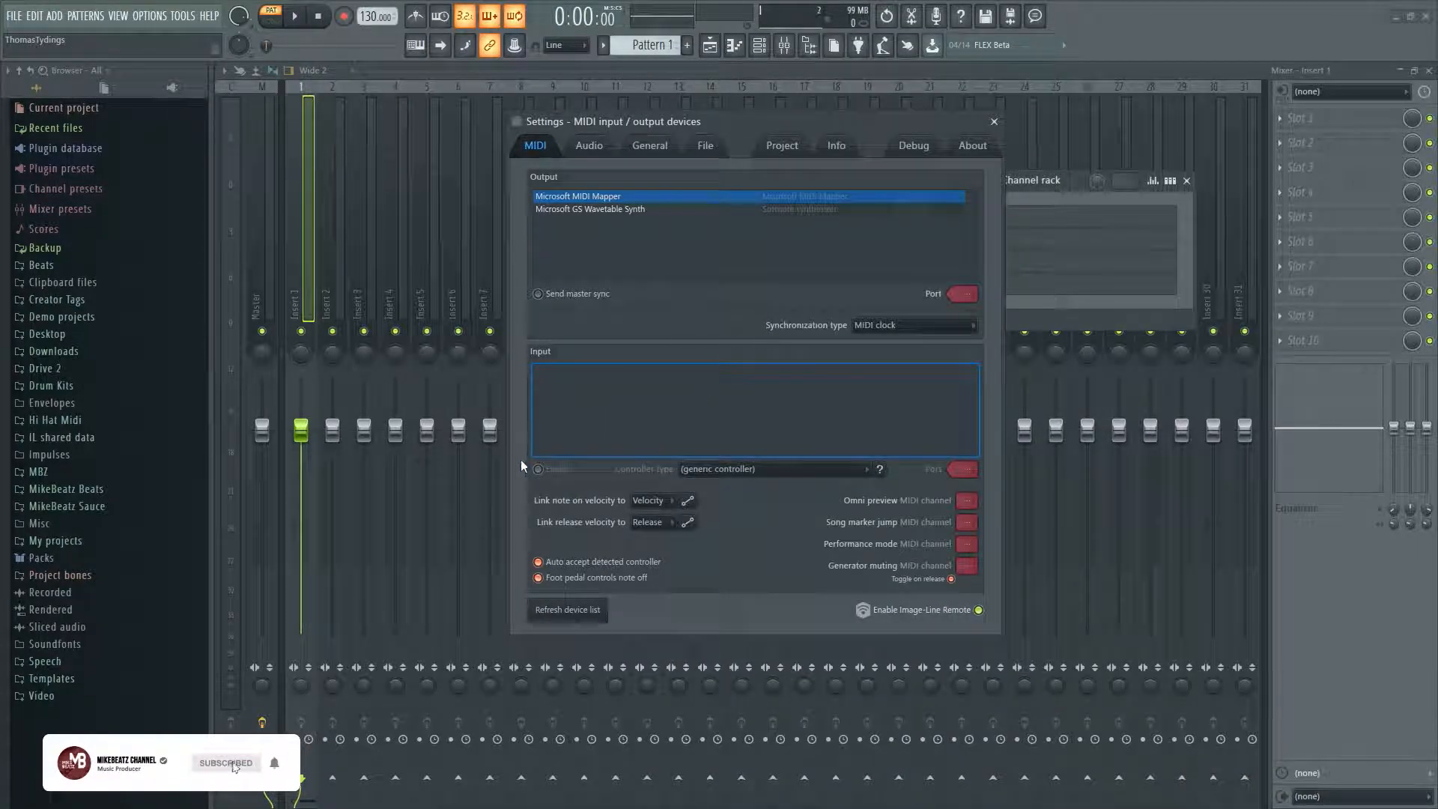
pyautogui.moveTo(569, 496)
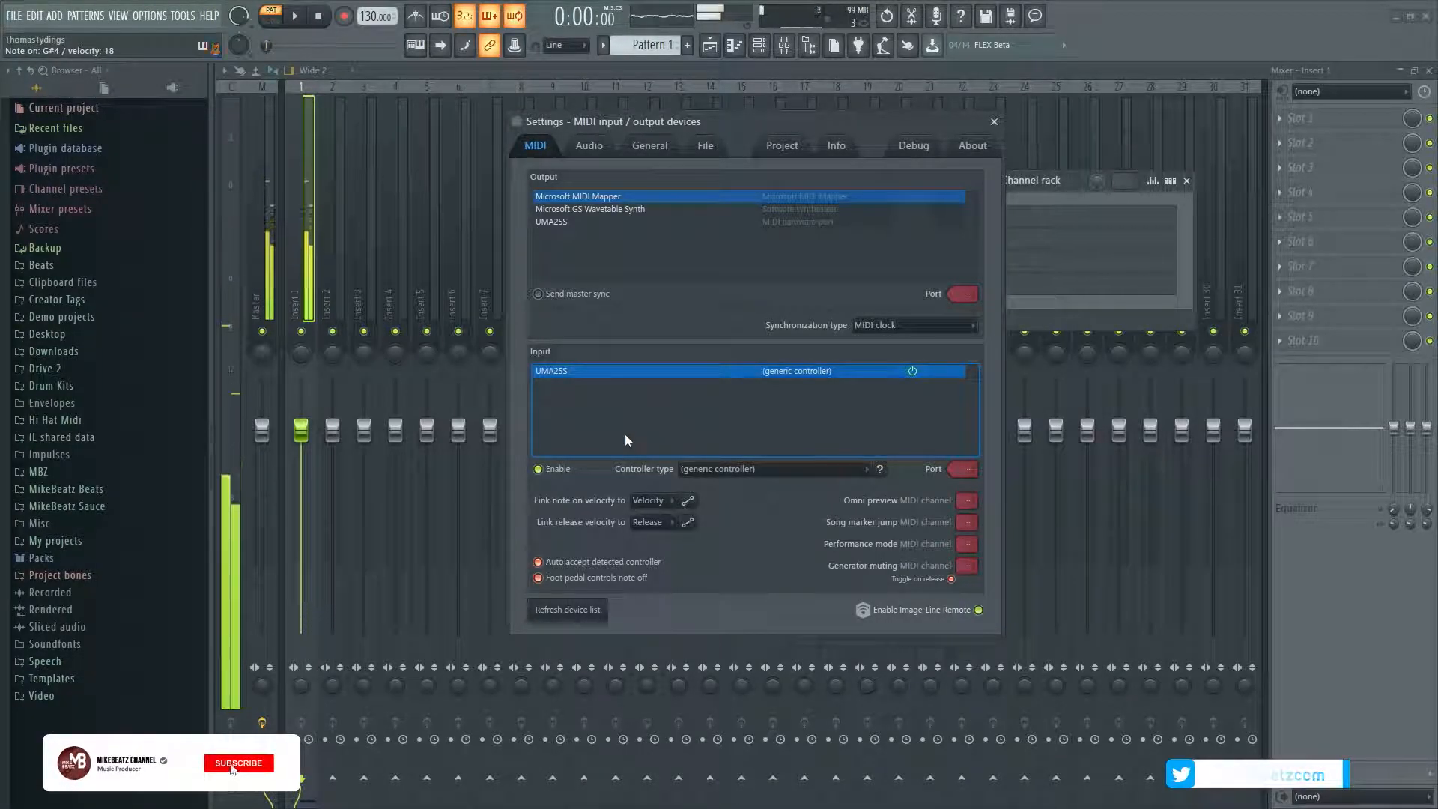
pyautogui.click(238, 762)
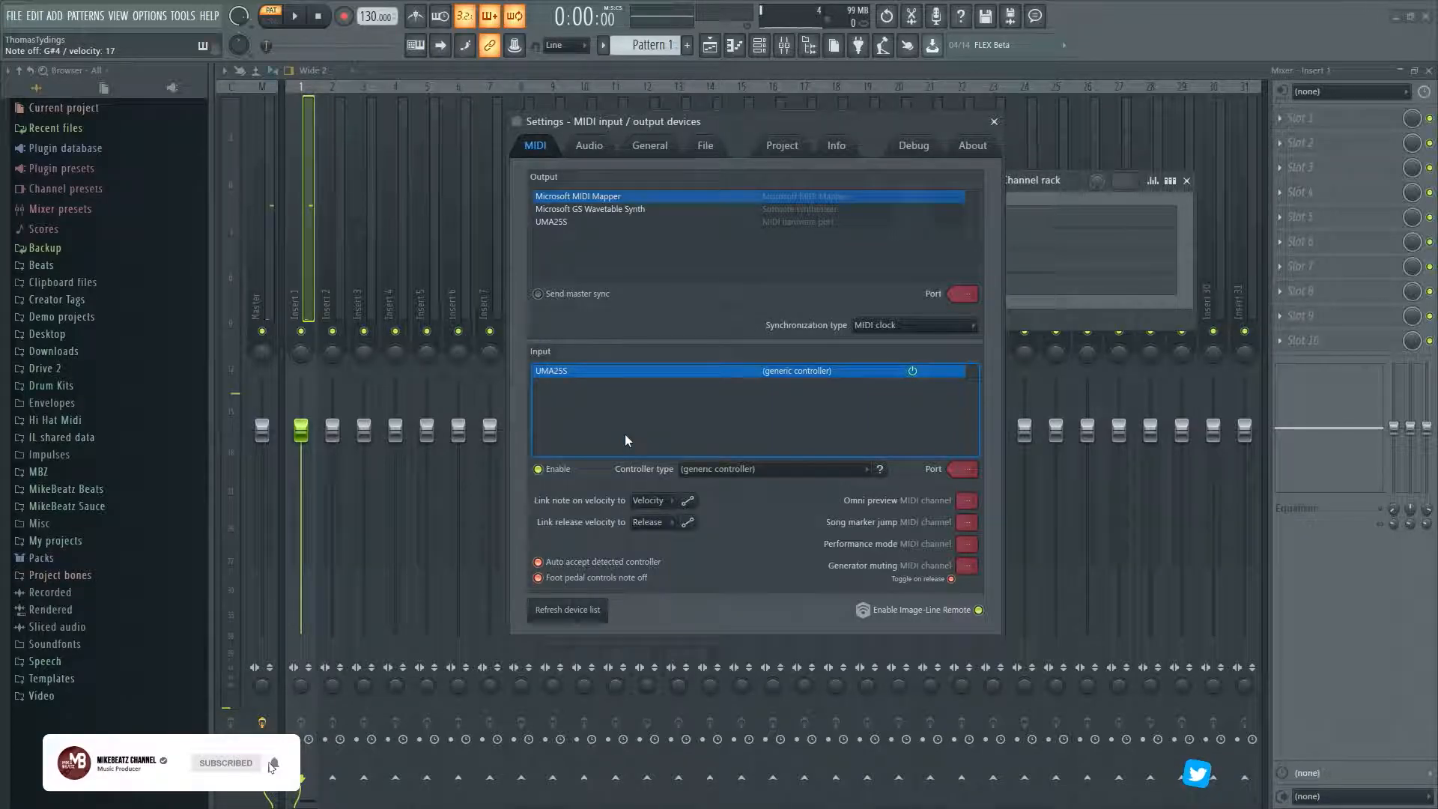
pyautogui.moveTo(819, 189)
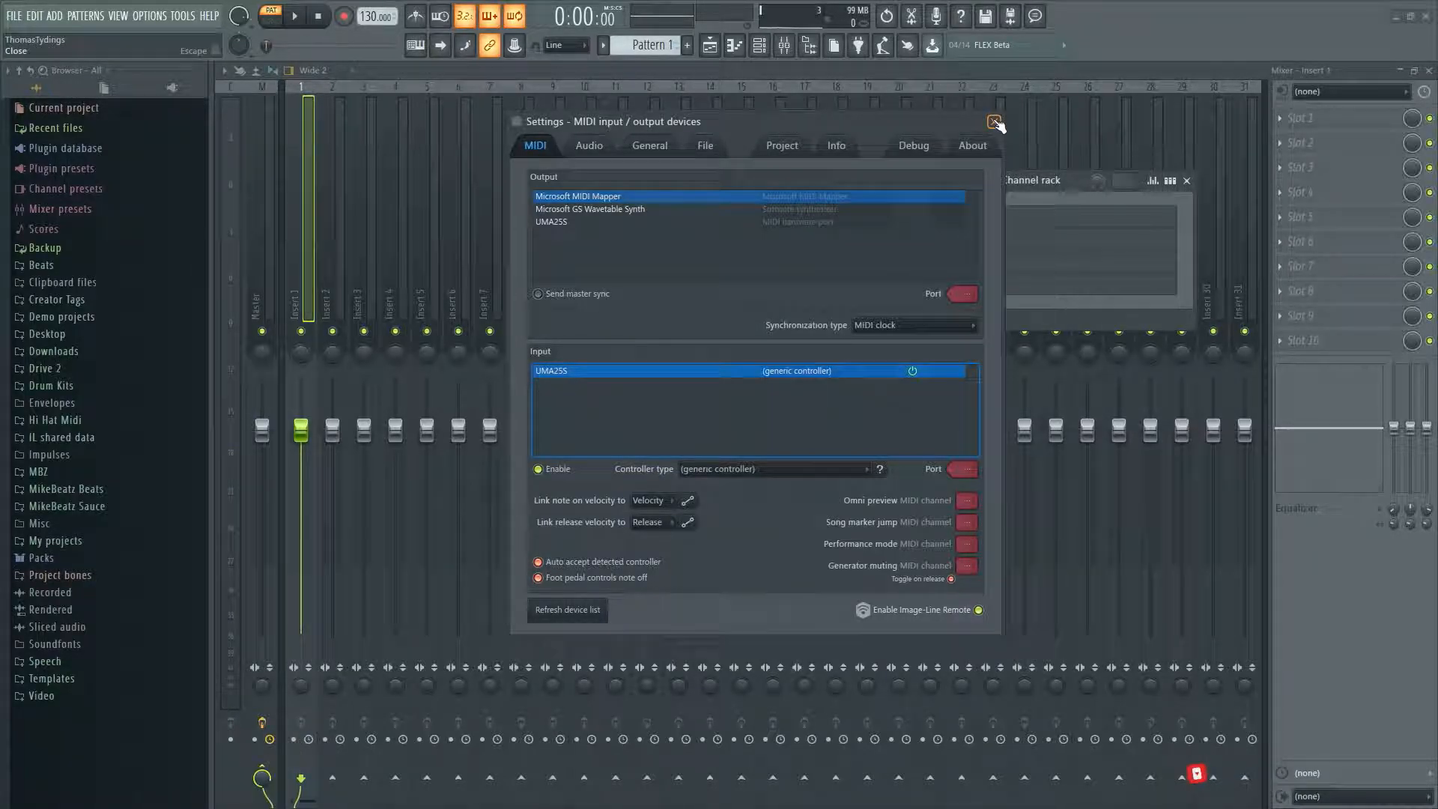
pyautogui.click(995, 121)
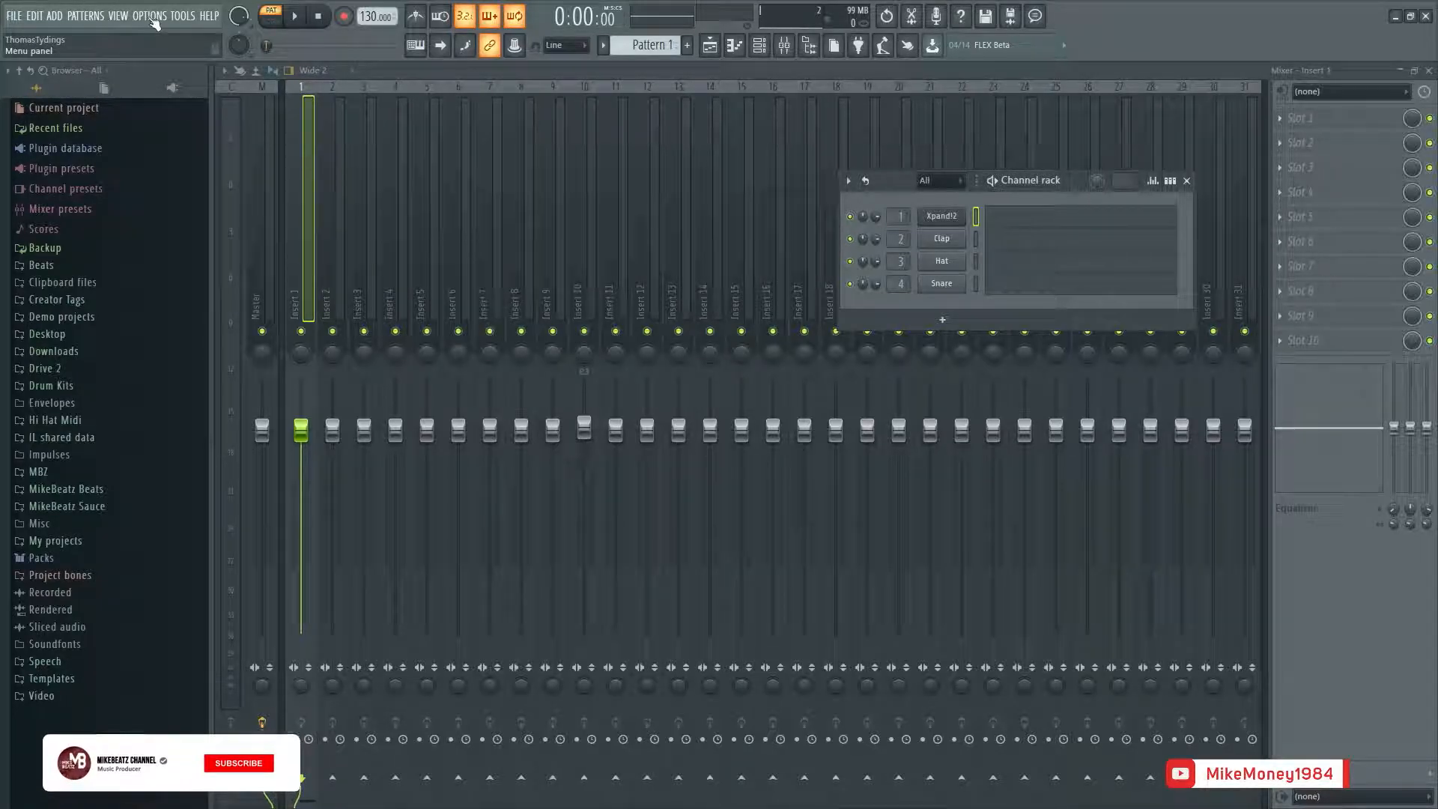
pyautogui.click(238, 762)
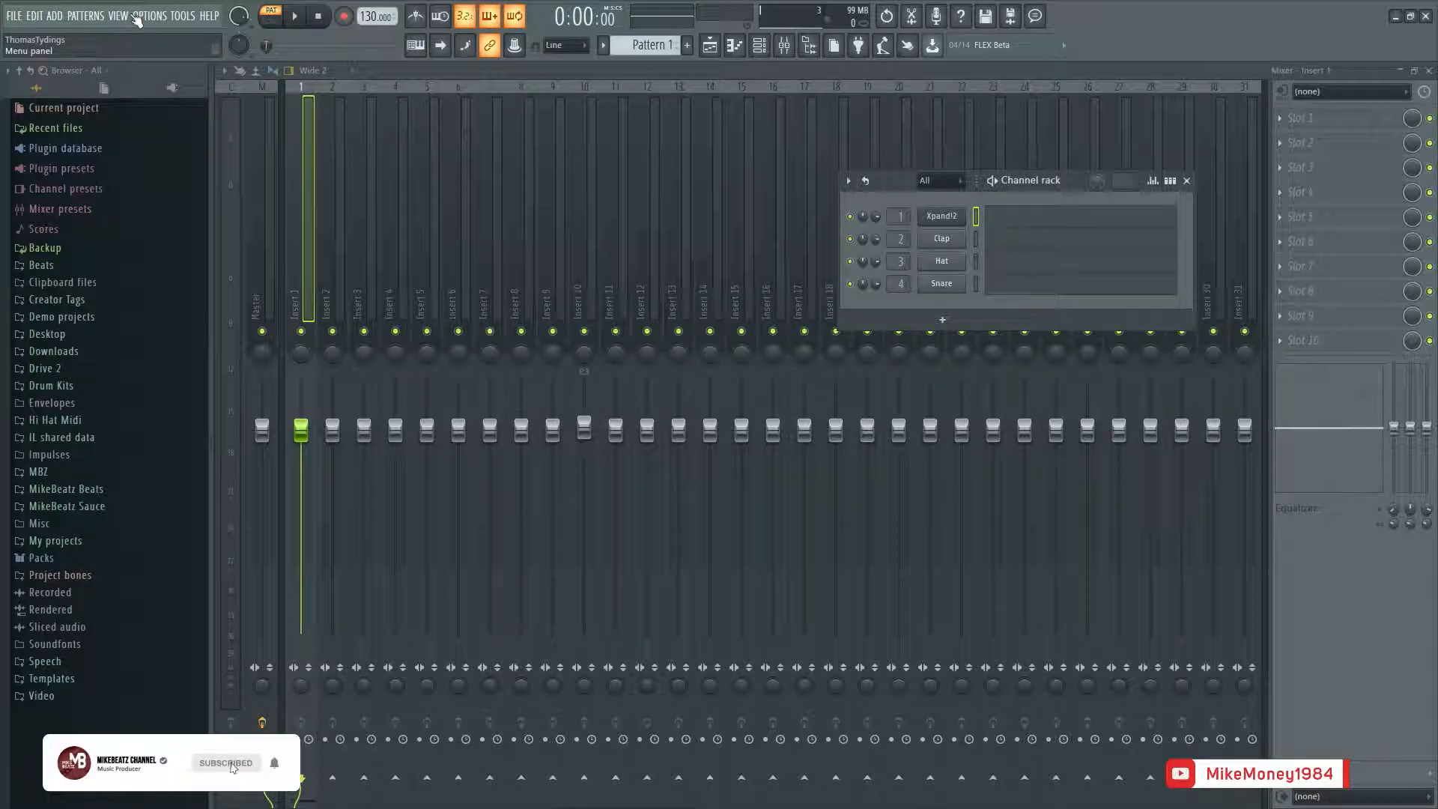
pyautogui.click(150, 15)
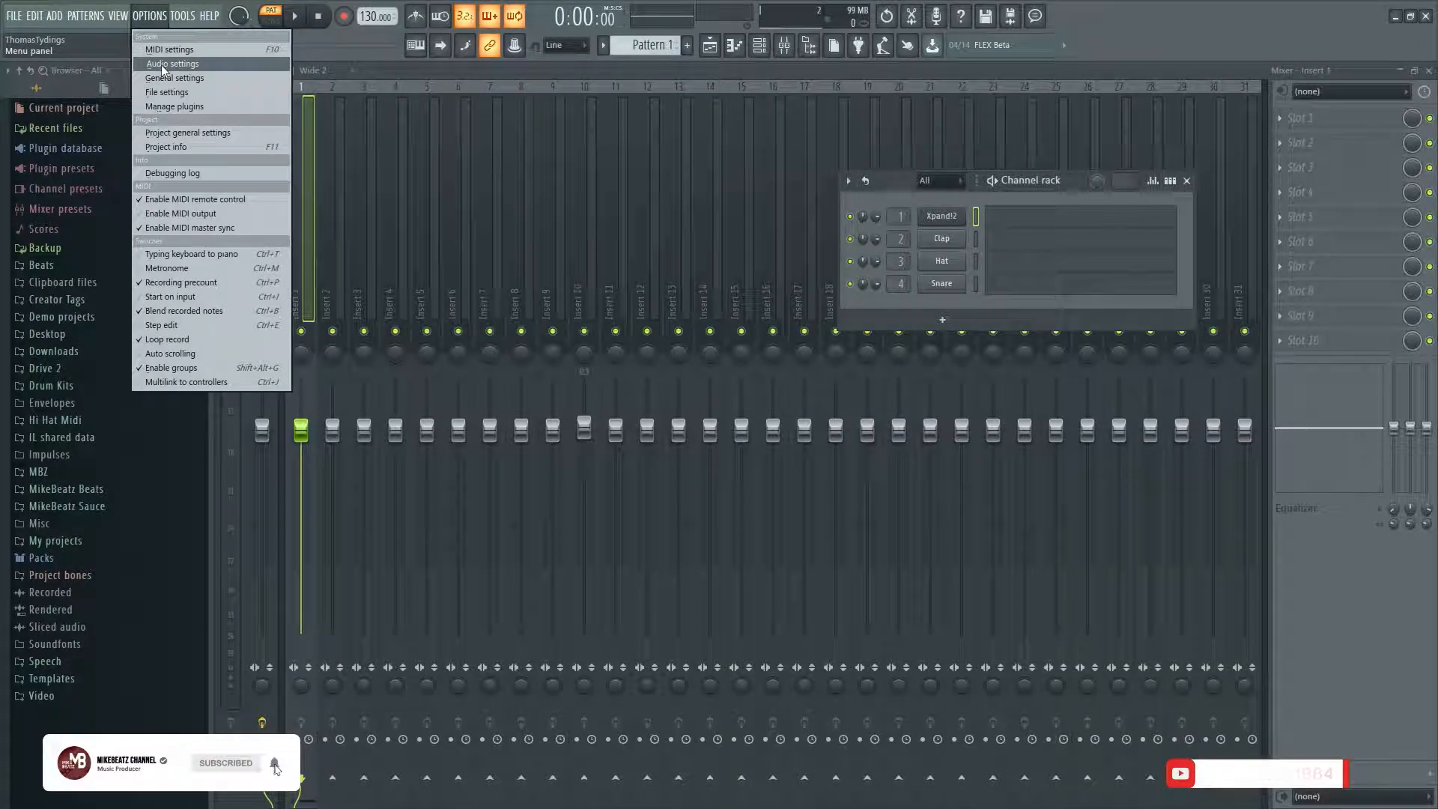
pyautogui.click(174, 63)
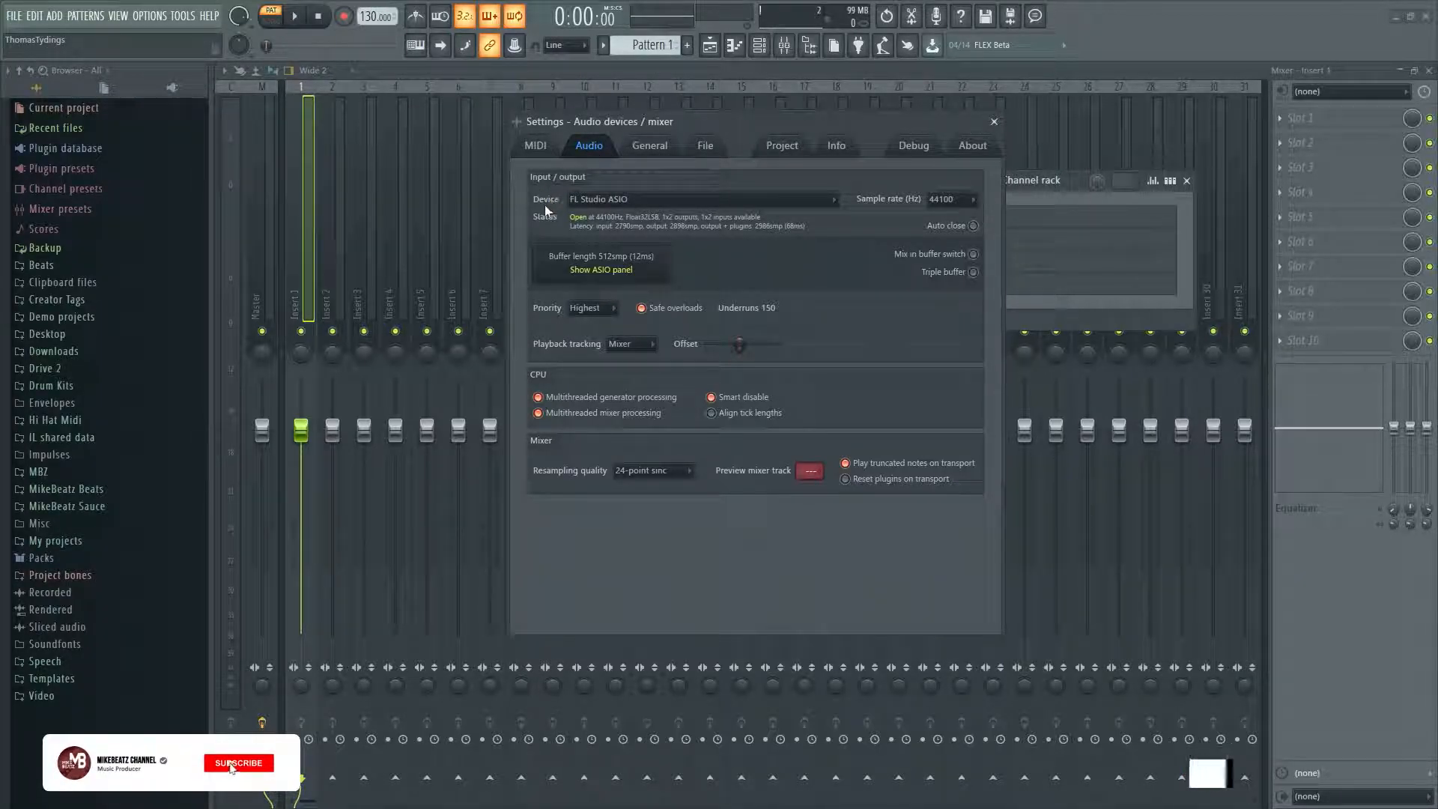
pyautogui.click(829, 199)
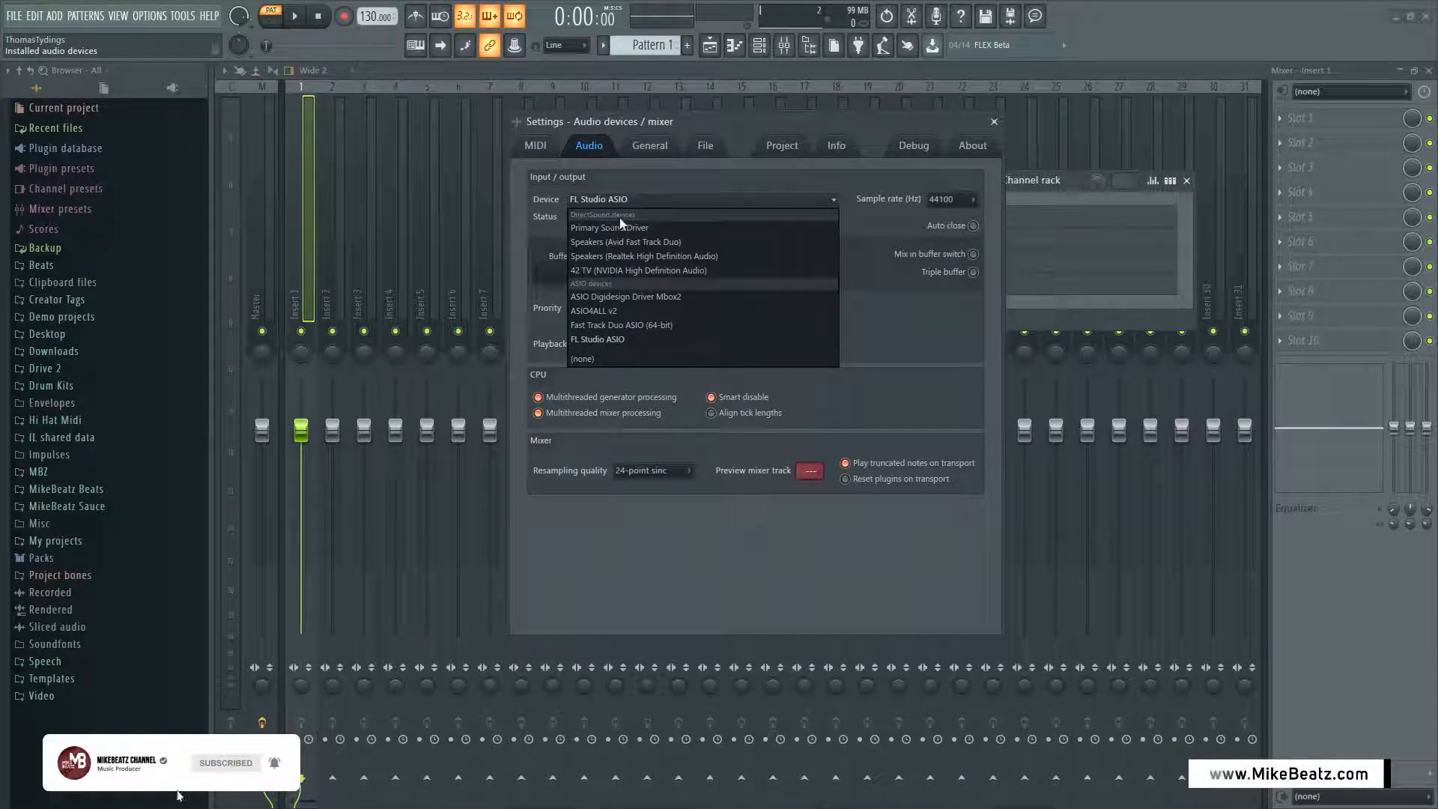
pyautogui.moveTo(626, 241)
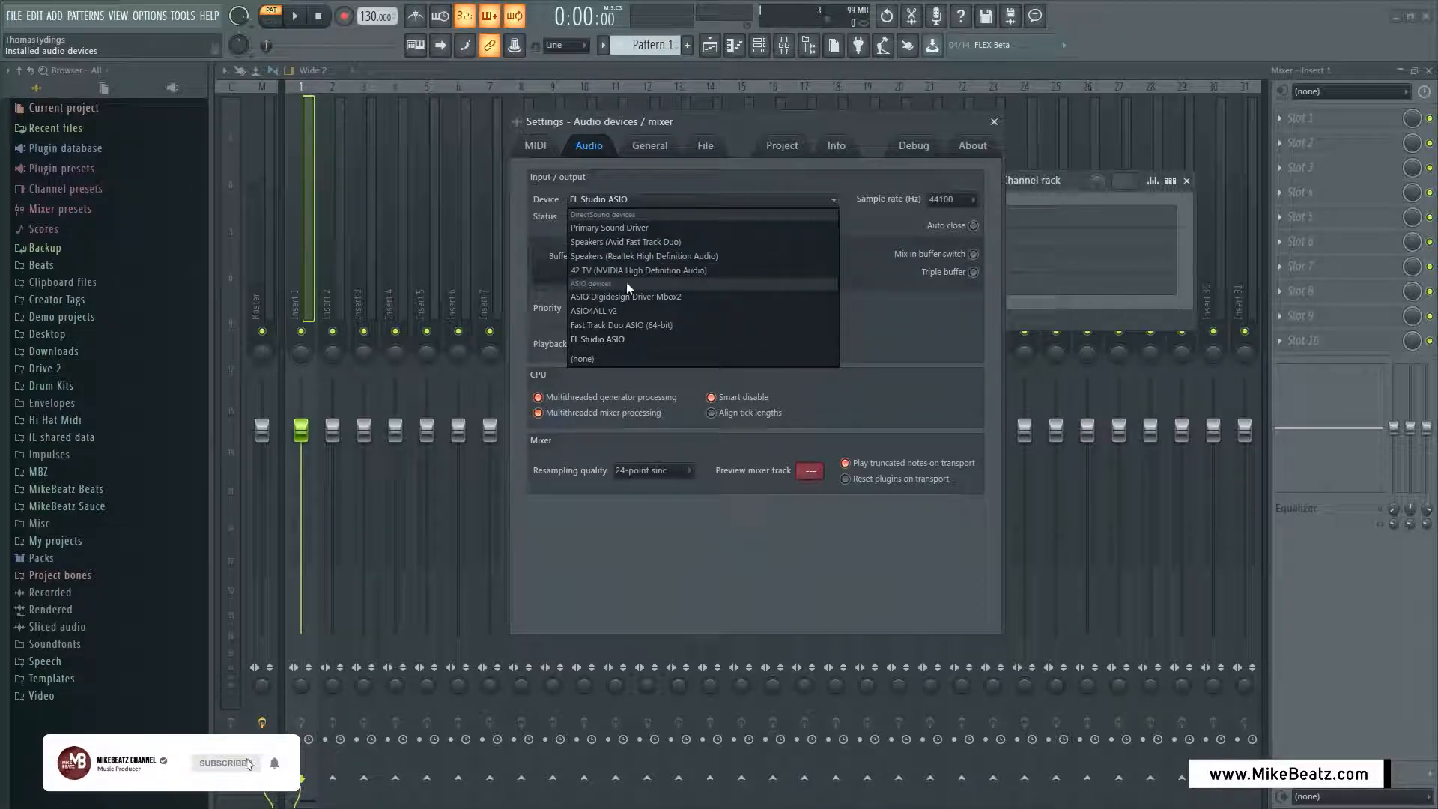
pyautogui.moveTo(643, 337)
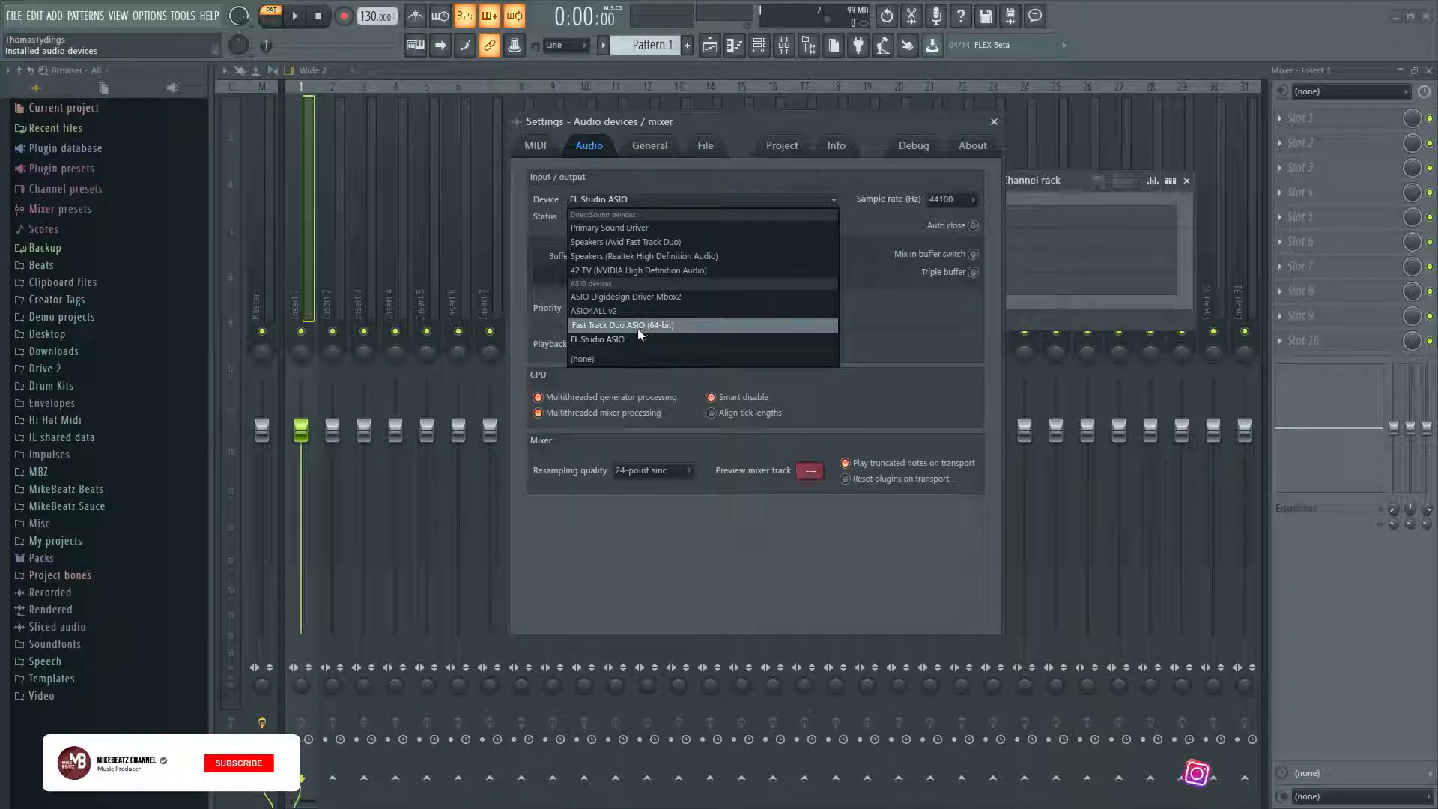
pyautogui.moveTo(644, 308)
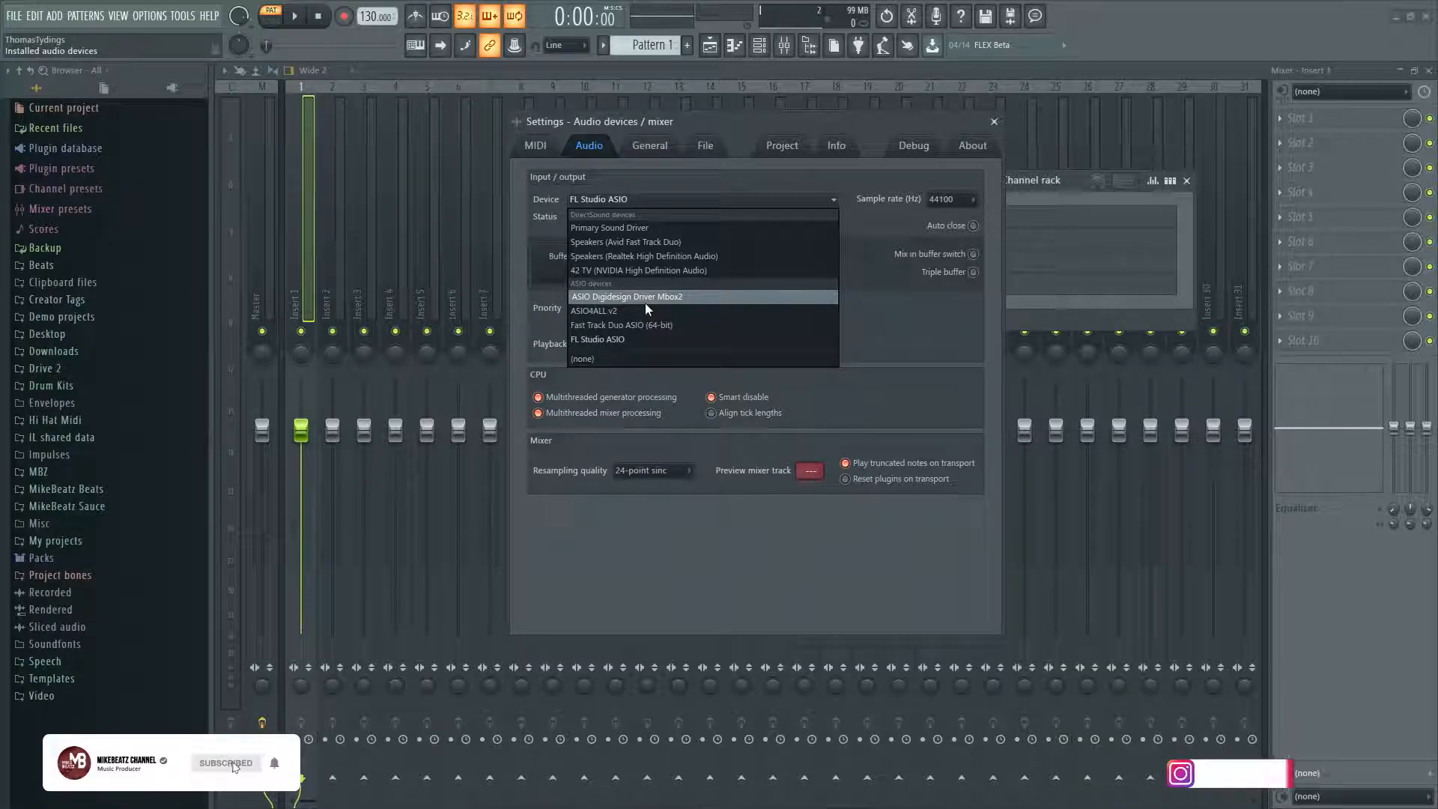
pyautogui.moveTo(626, 332)
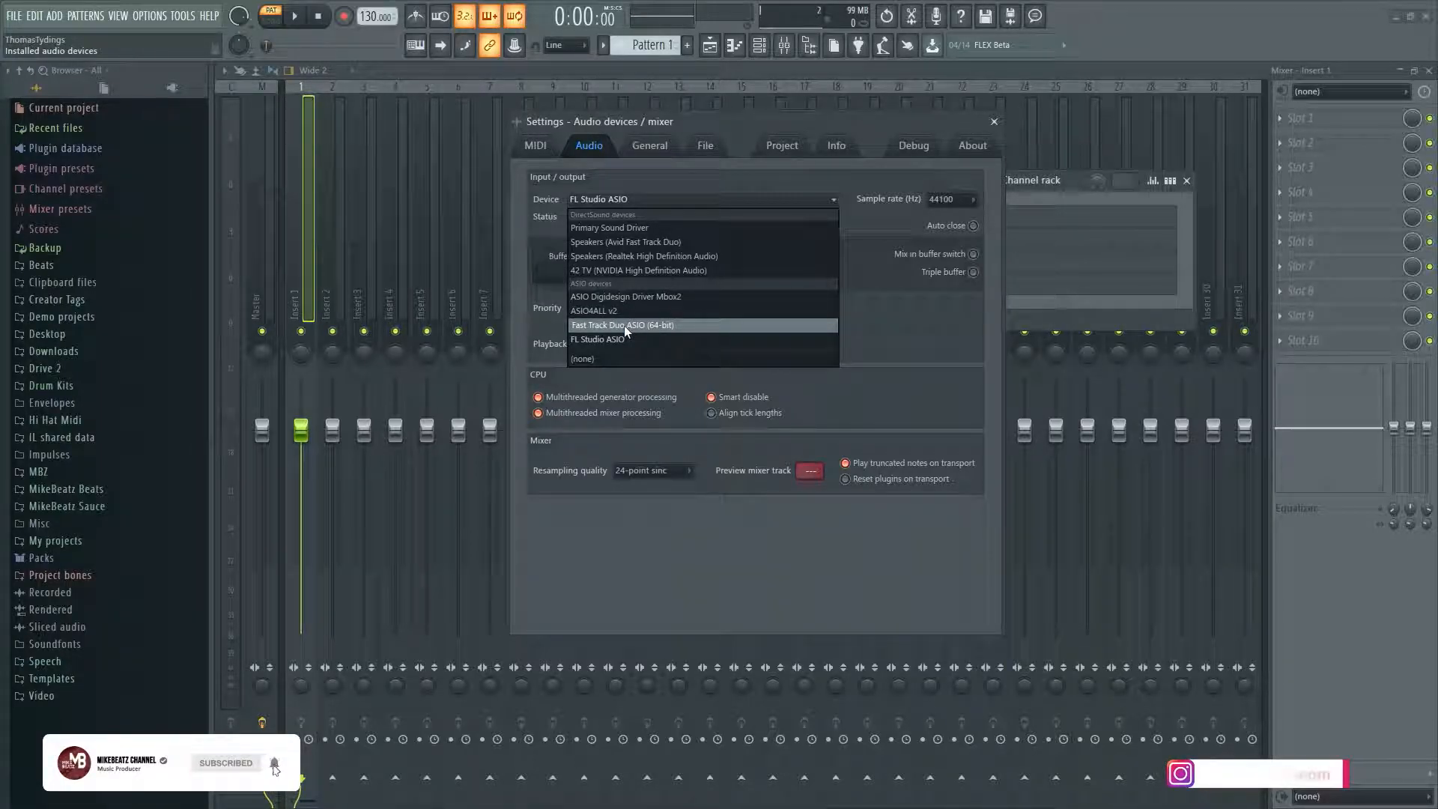
pyautogui.moveTo(654, 328)
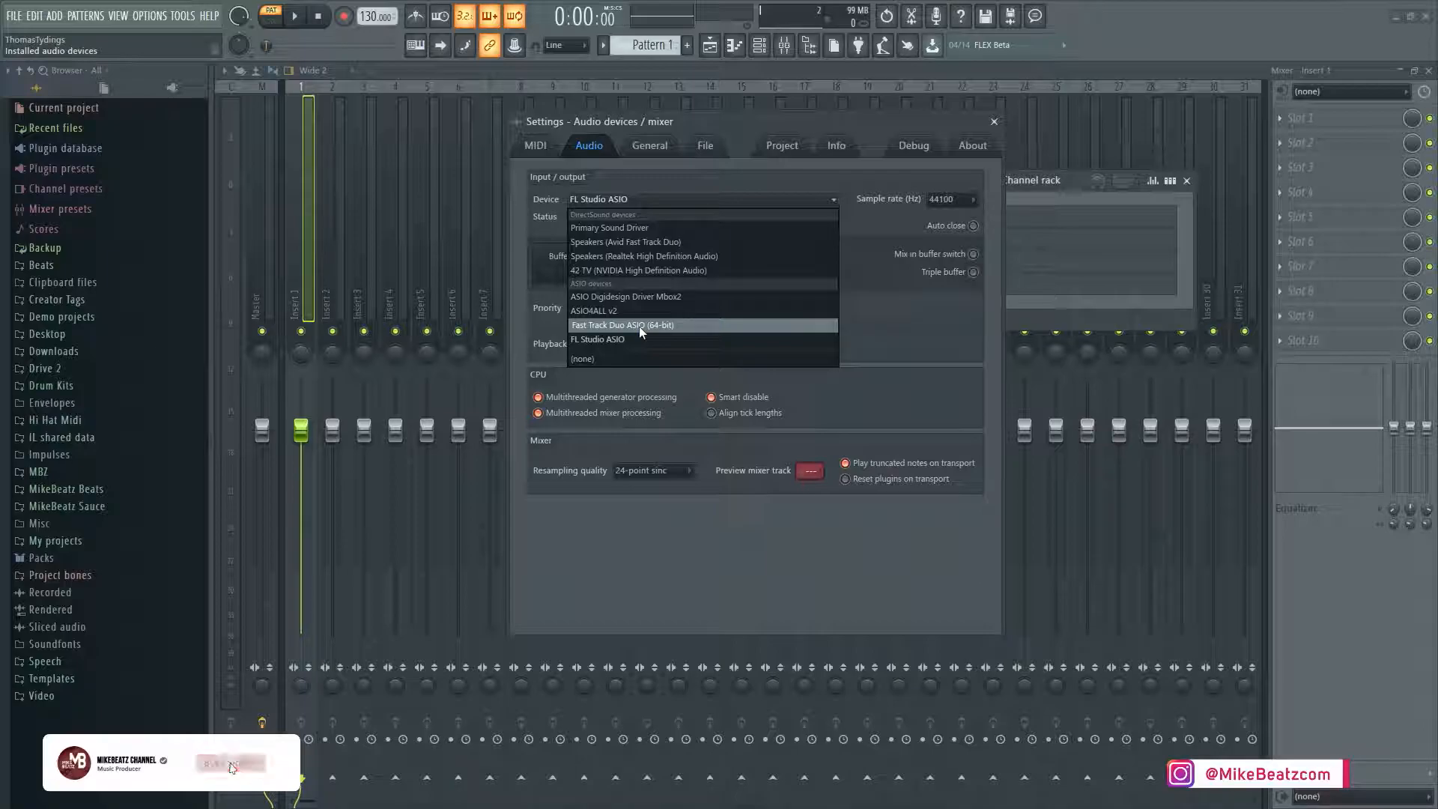
pyautogui.click(225, 762)
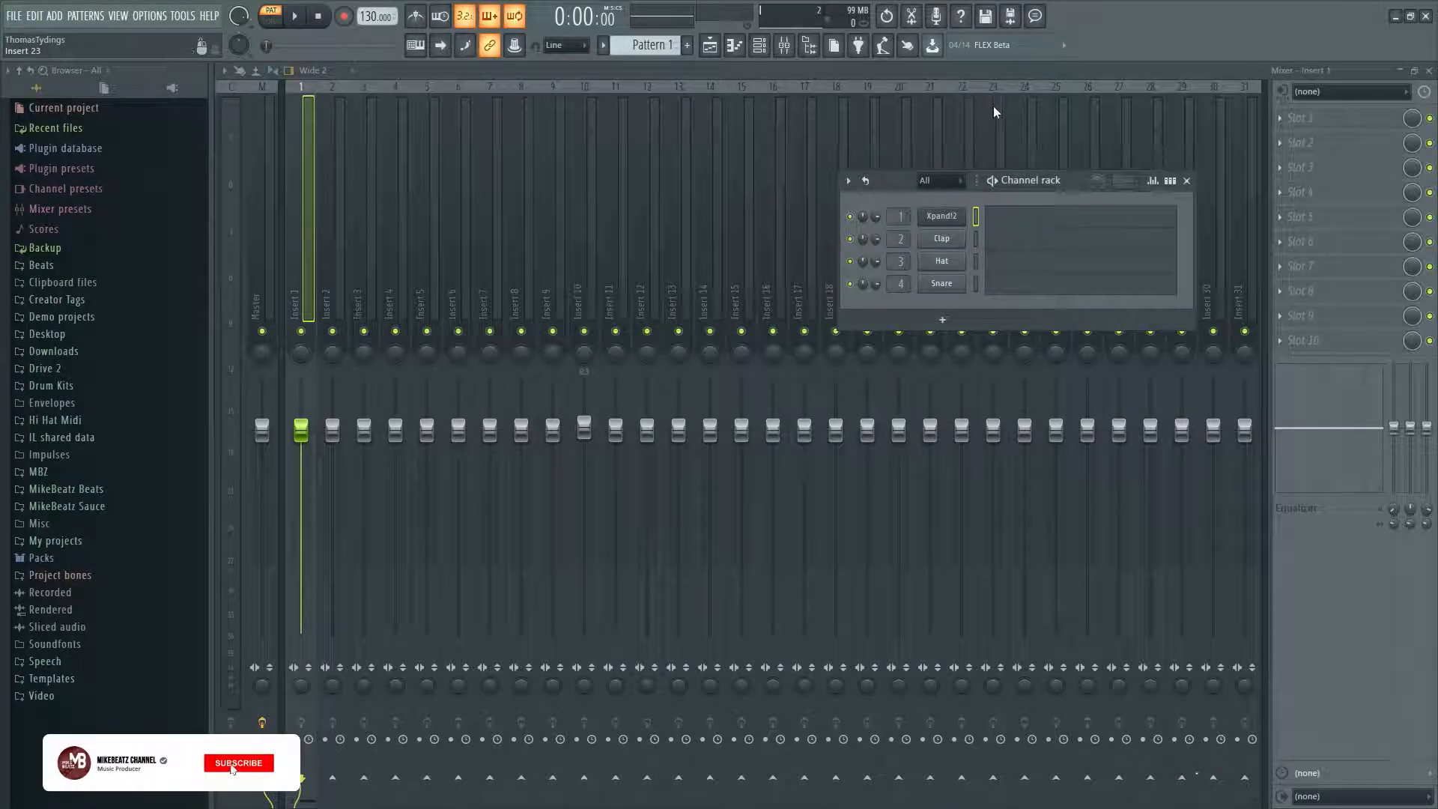
pyautogui.click(238, 762)
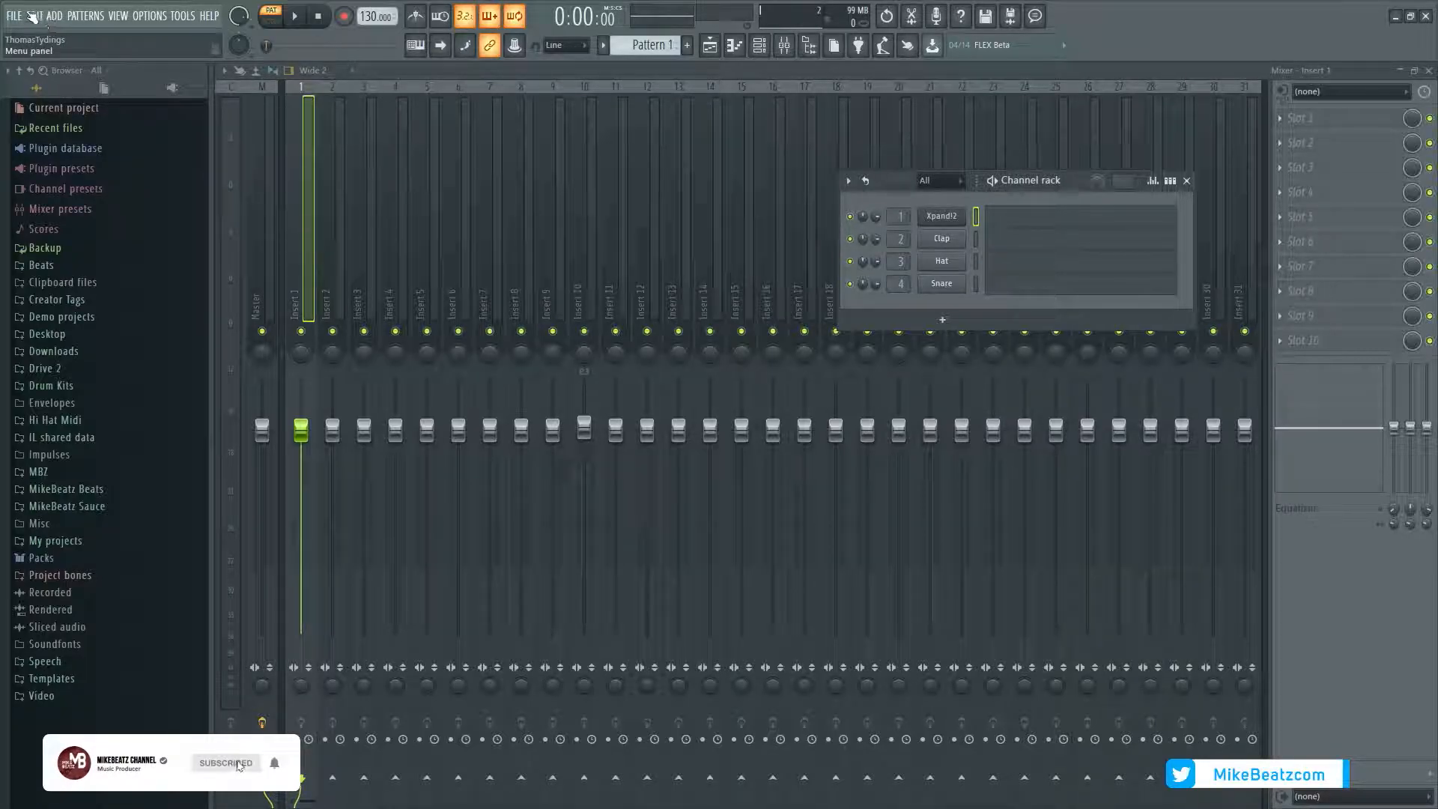
# - Show File settings via Options and select the empty Browser extra search folders row
pyautogui.click(150, 15)
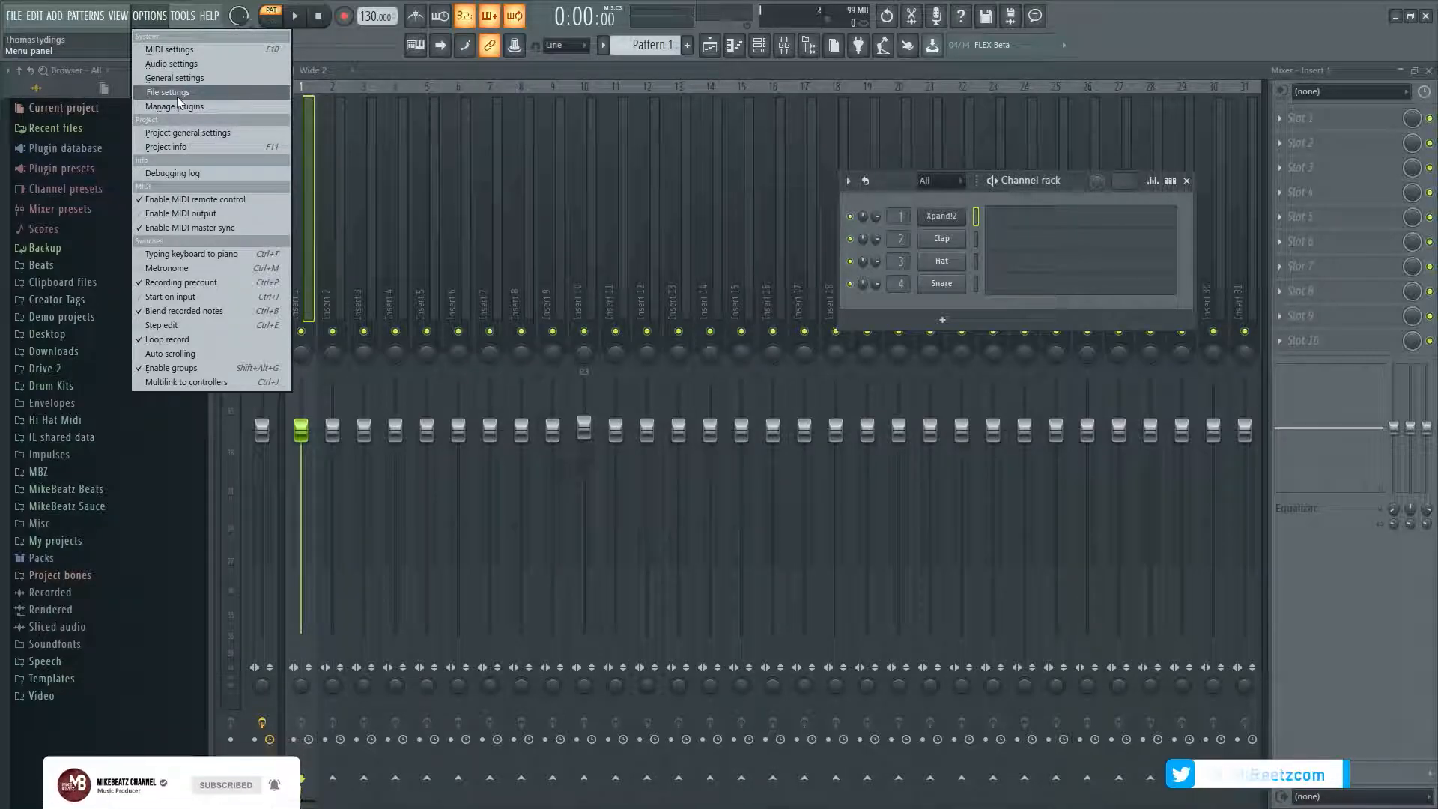
pyautogui.click(168, 91)
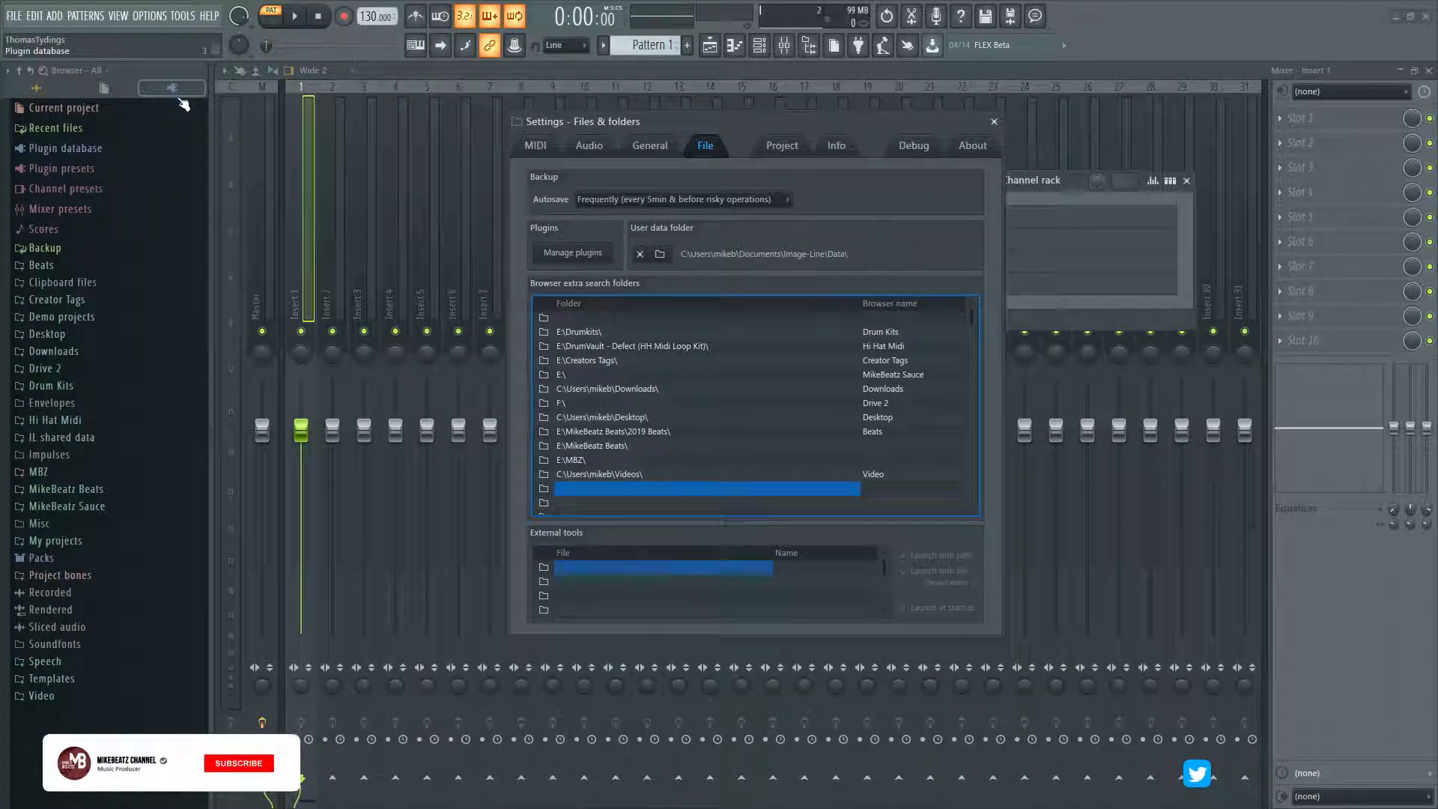
pyautogui.click(238, 762)
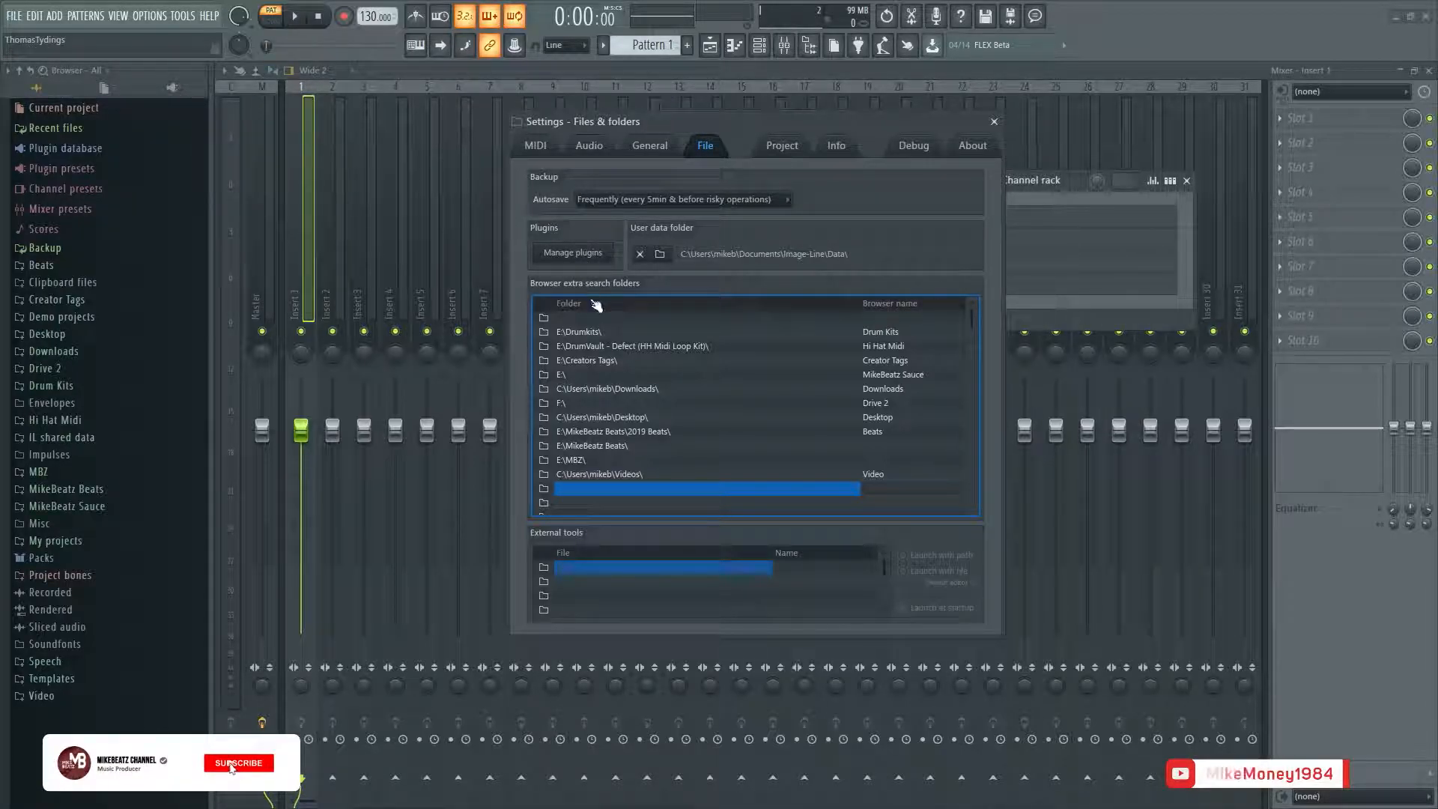
pyautogui.click(238, 762)
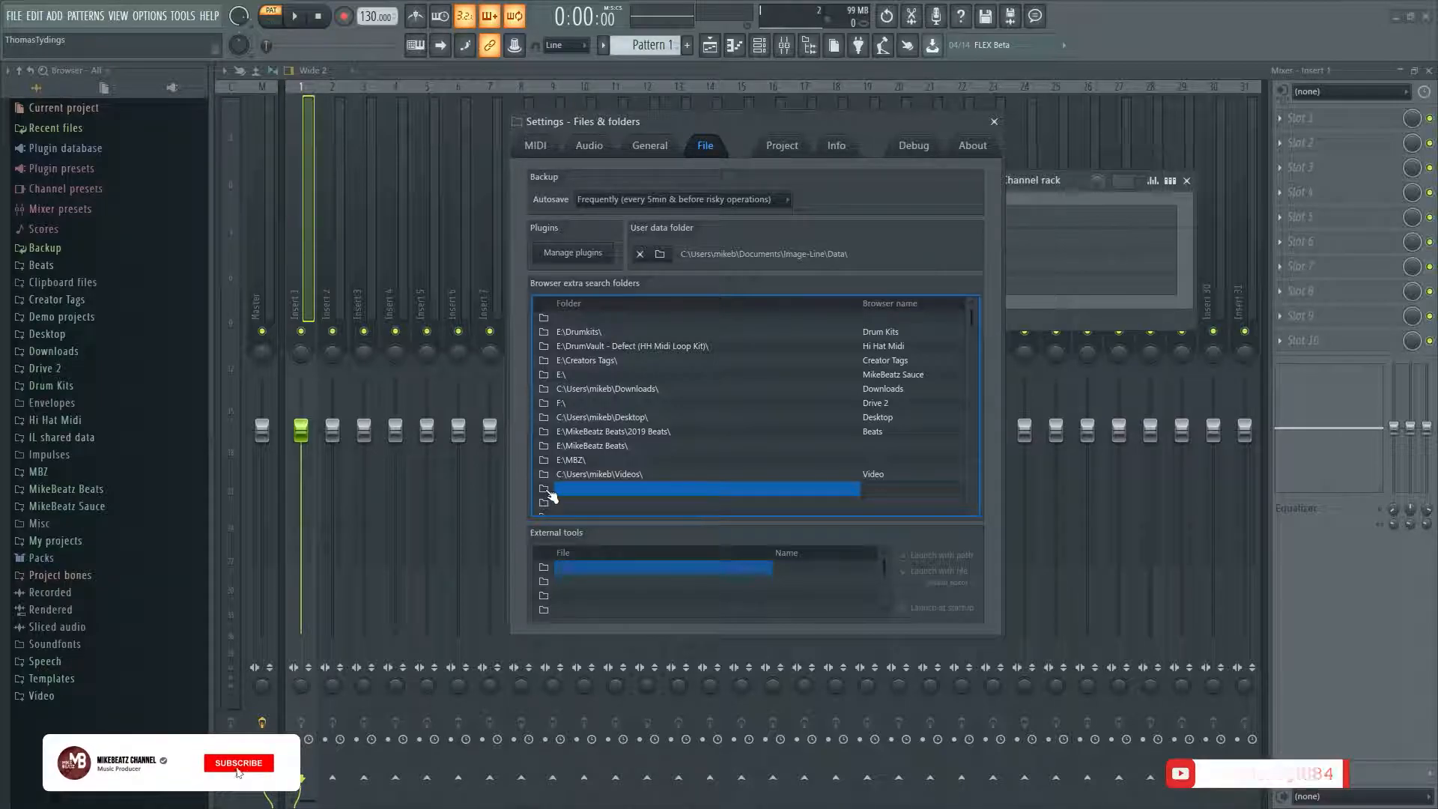
# - Add This PC > Downloads as a browser extra search folder and confirm with OK
pyautogui.click(542, 488)
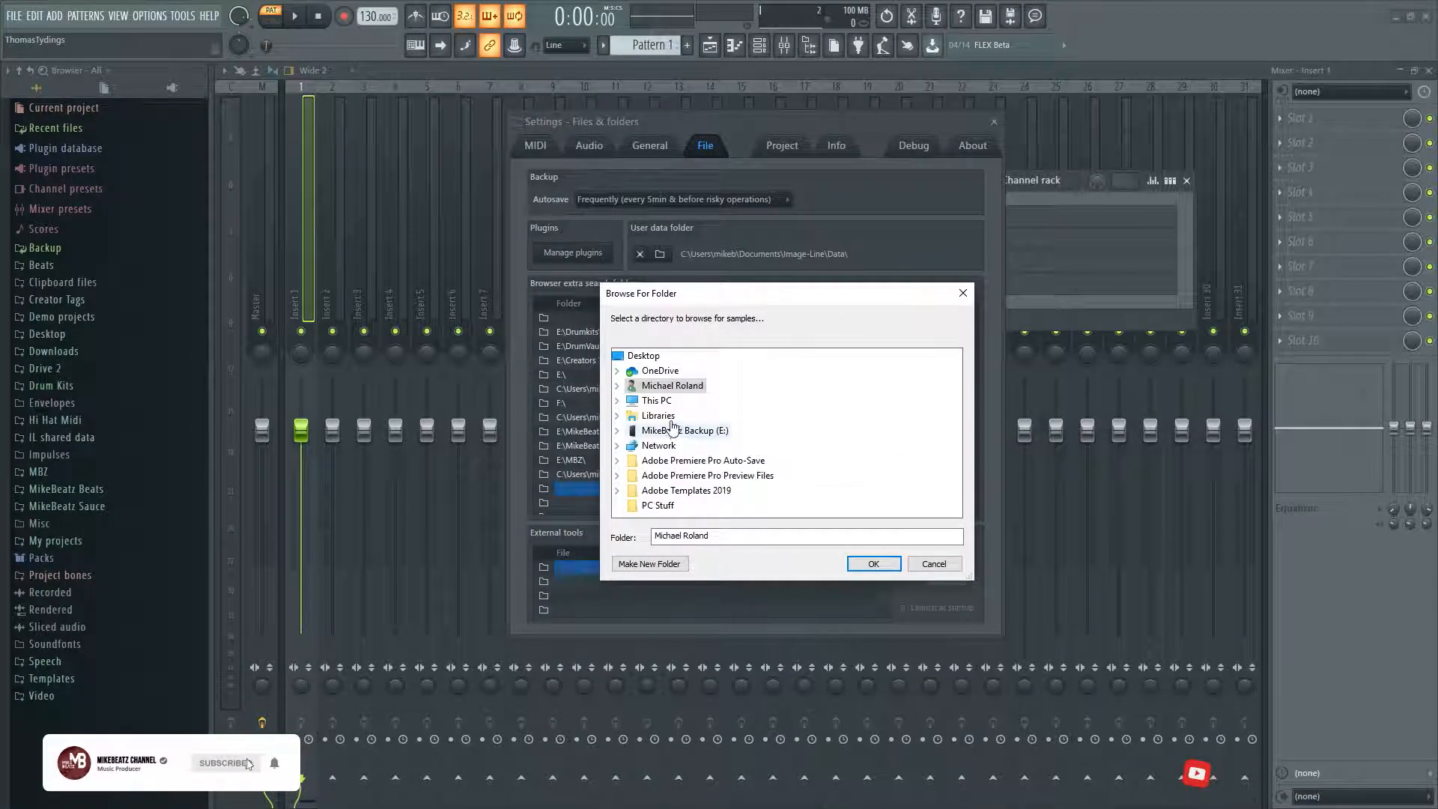
pyautogui.click(656, 400)
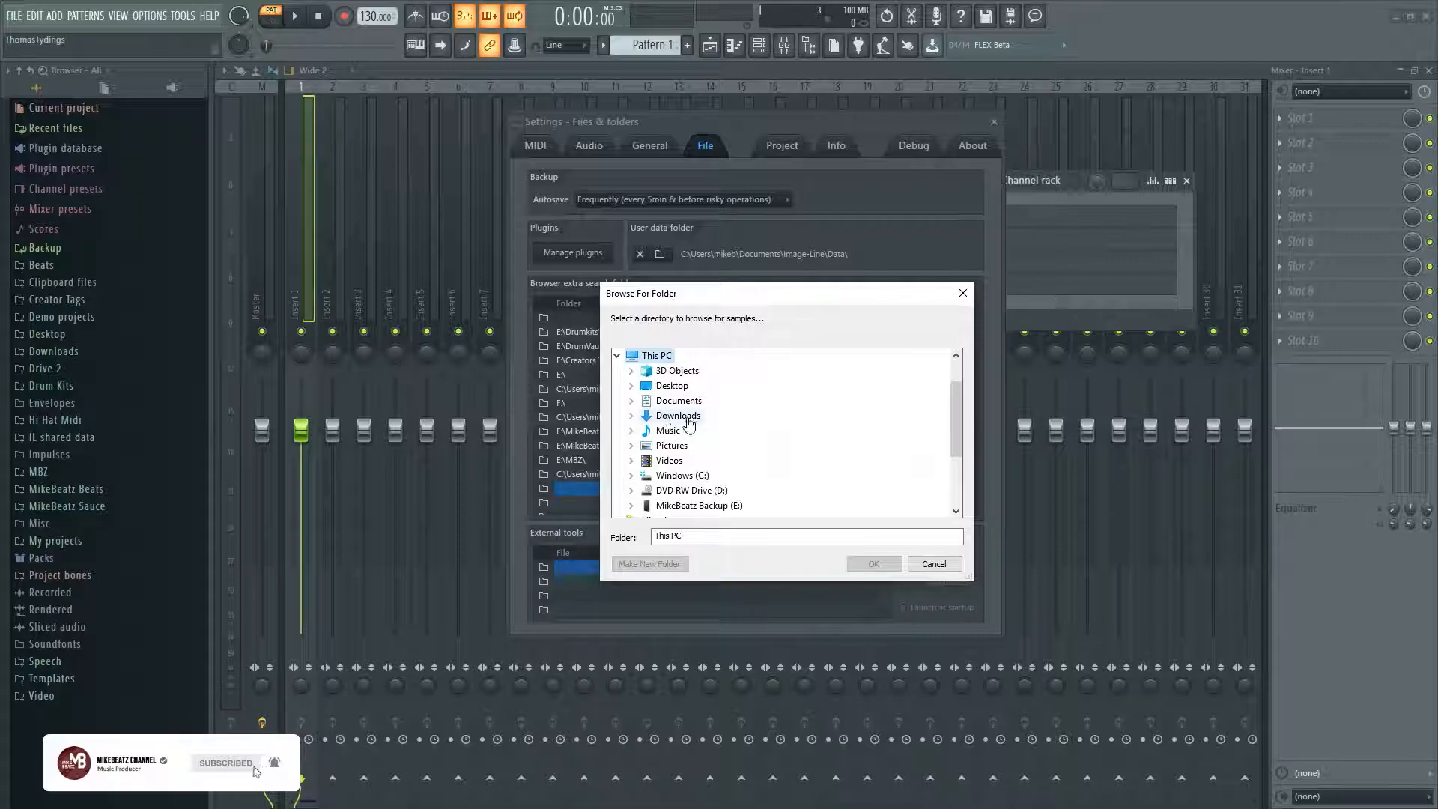
pyautogui.click(677, 415)
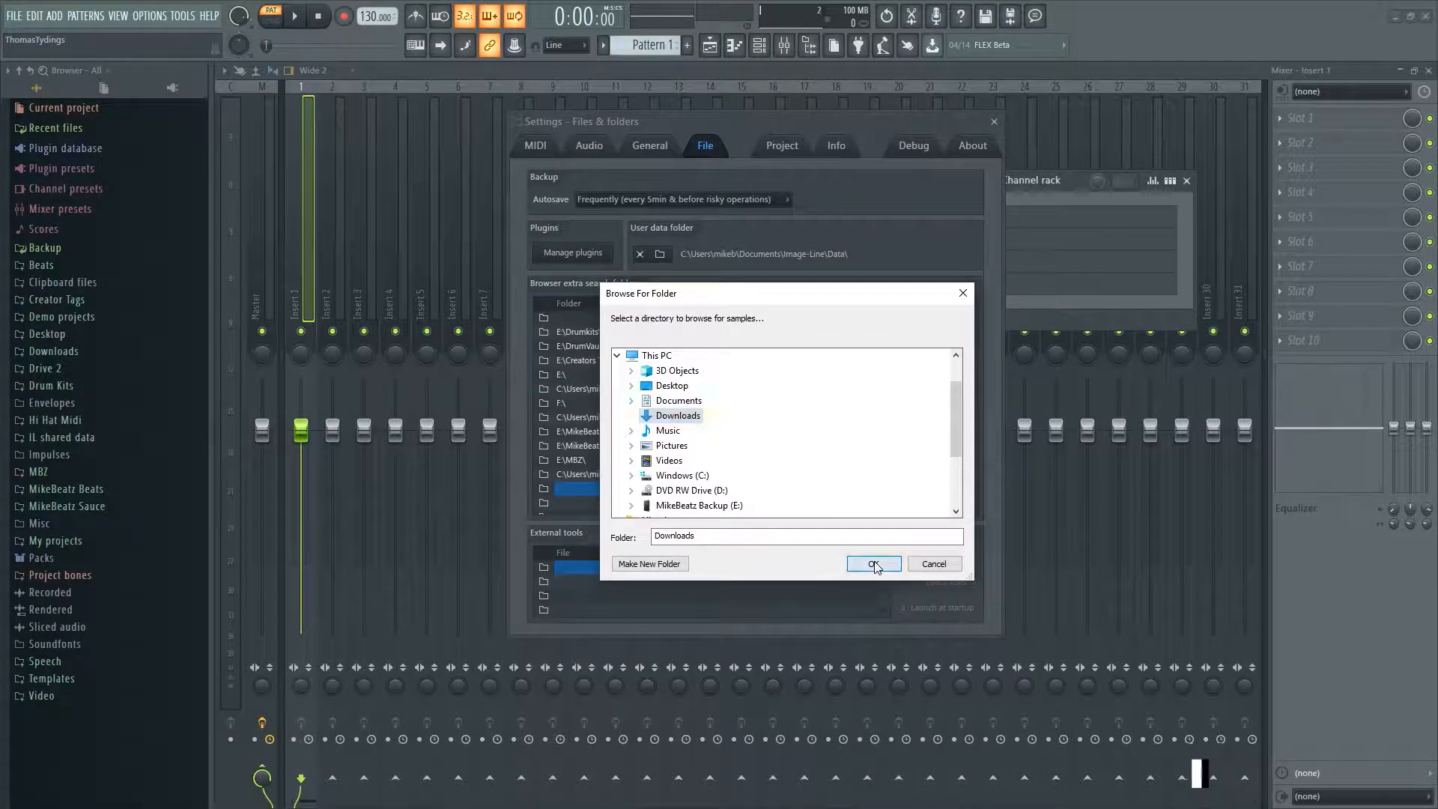
pyautogui.click(871, 563)
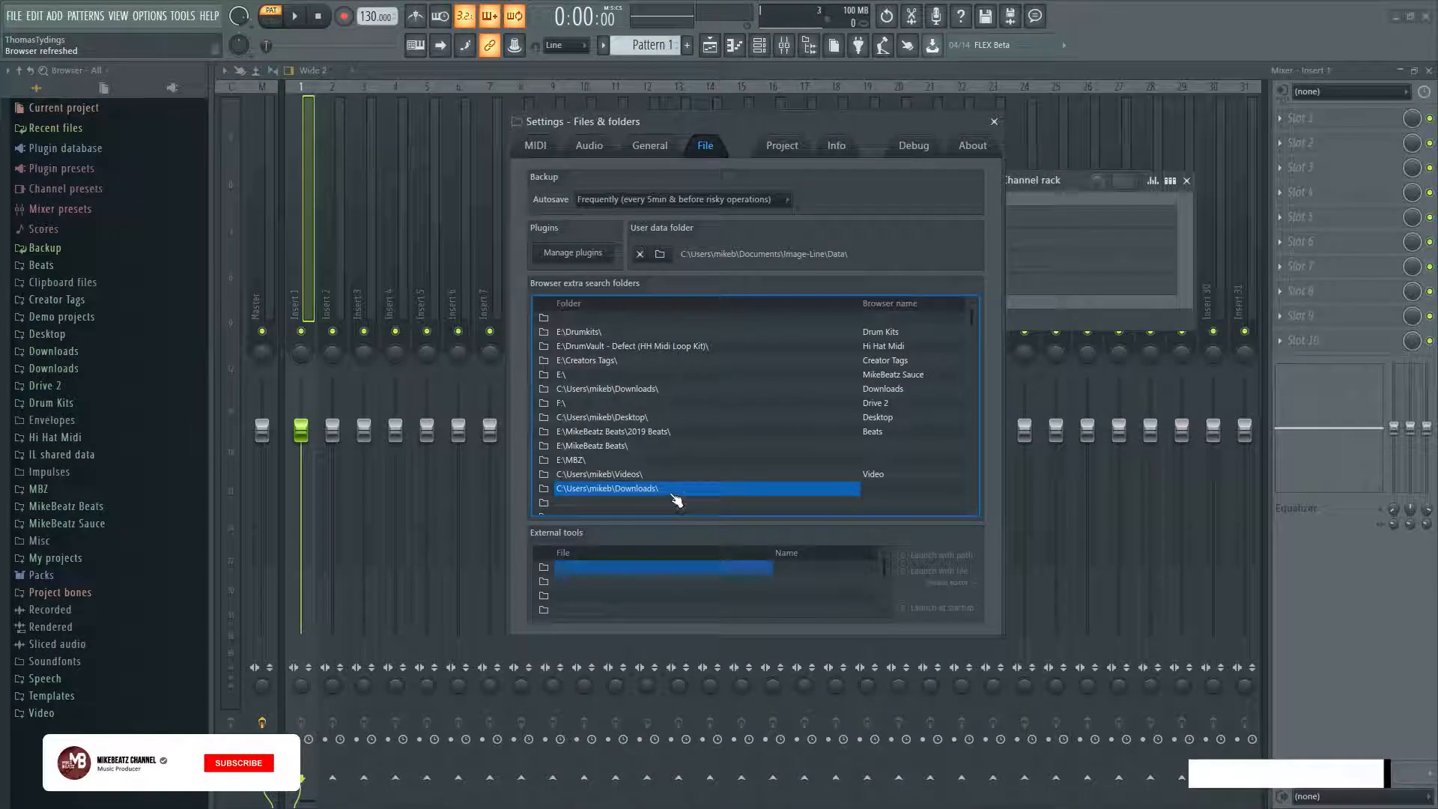
pyautogui.click(238, 763)
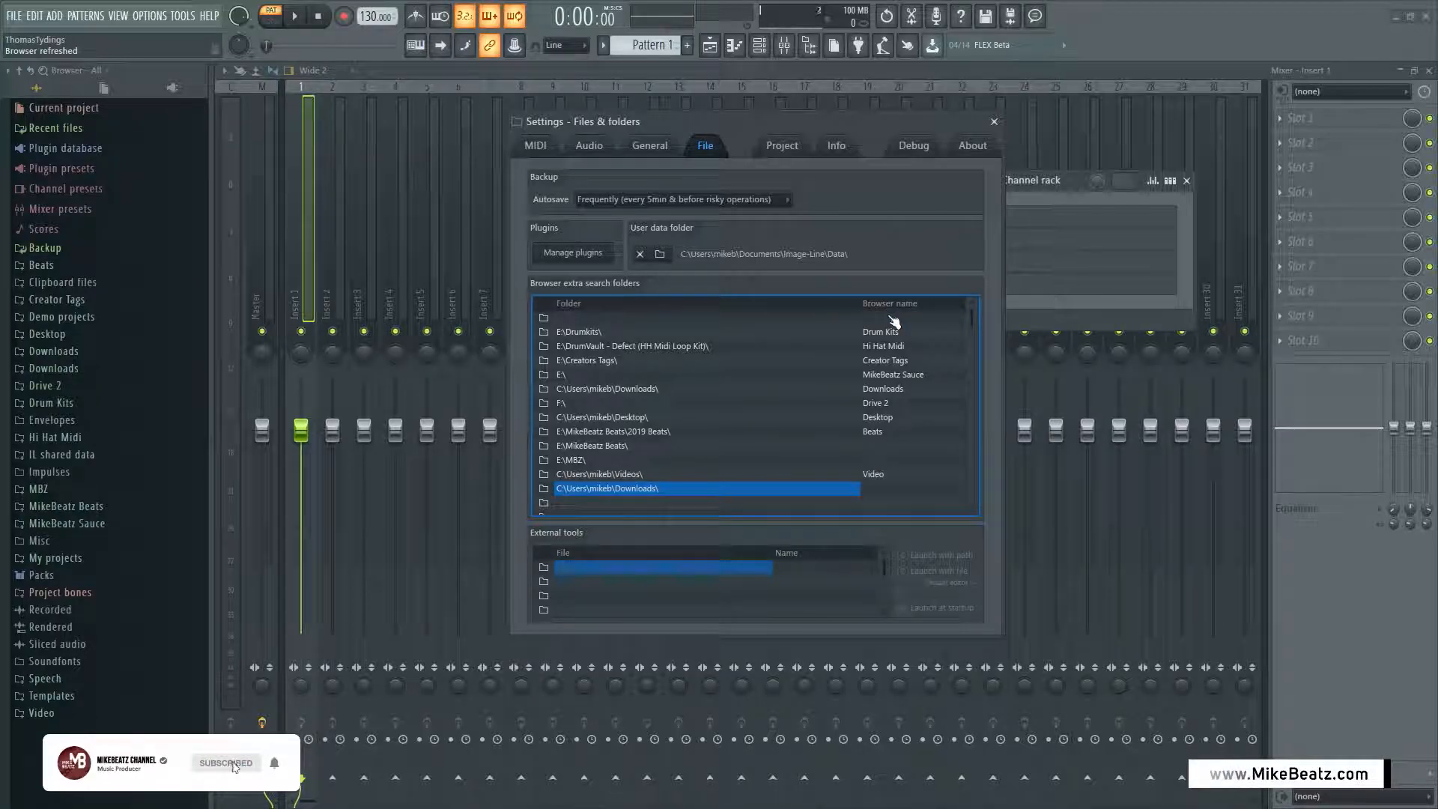
# - Give the Downloads search folder the browser name 'How To' and commit it
pyautogui.click(912, 488)
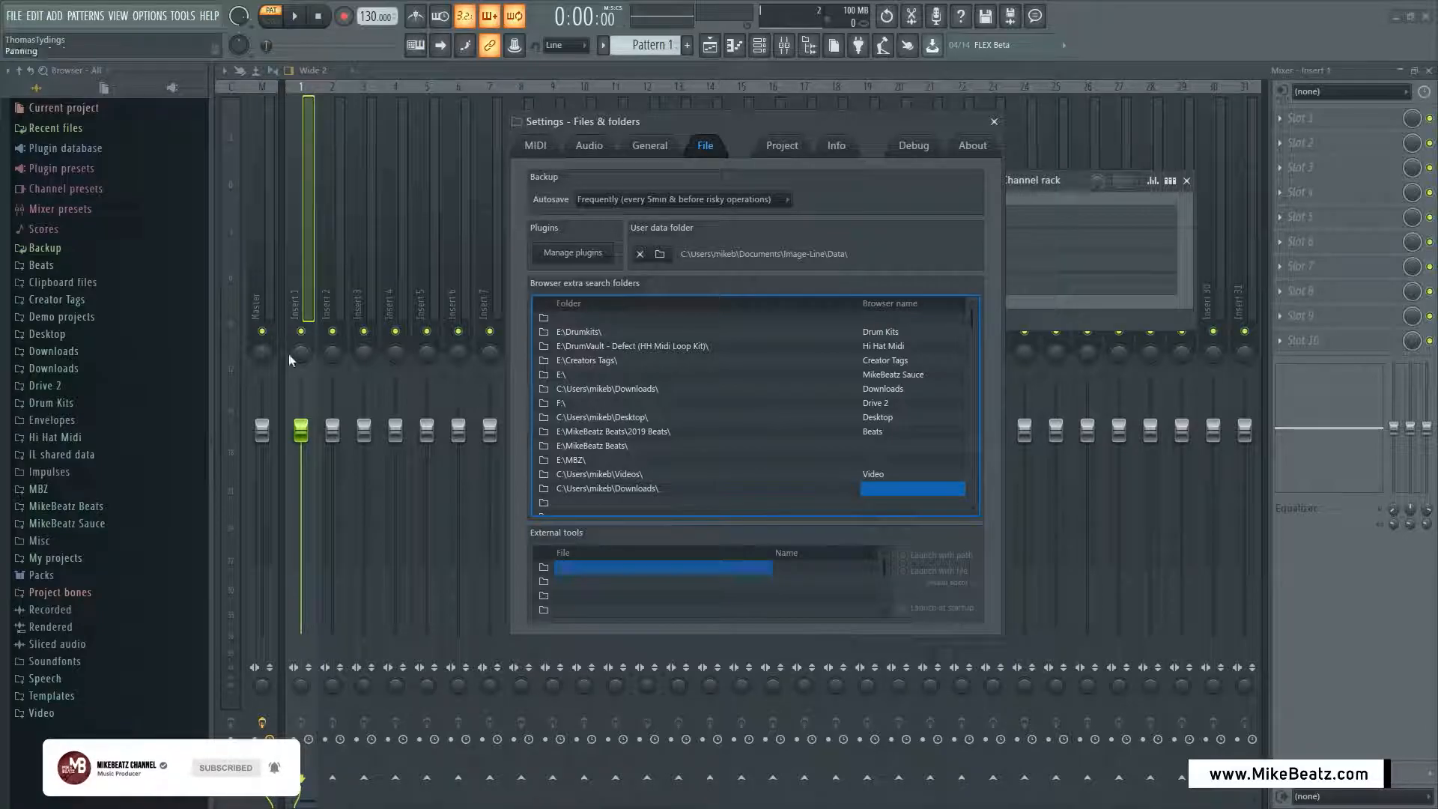
pyautogui.moveTo(51, 430)
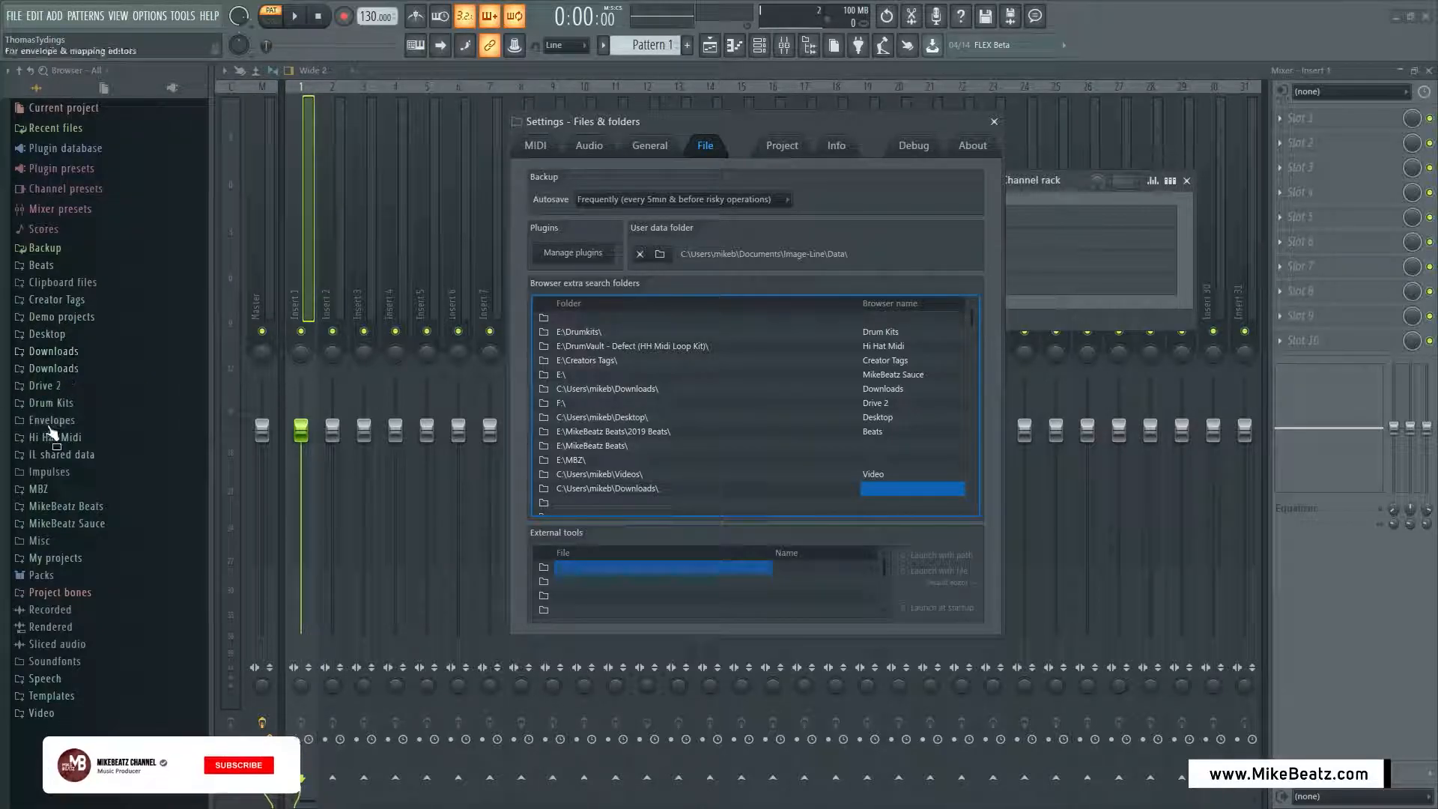
pyautogui.click(239, 763)
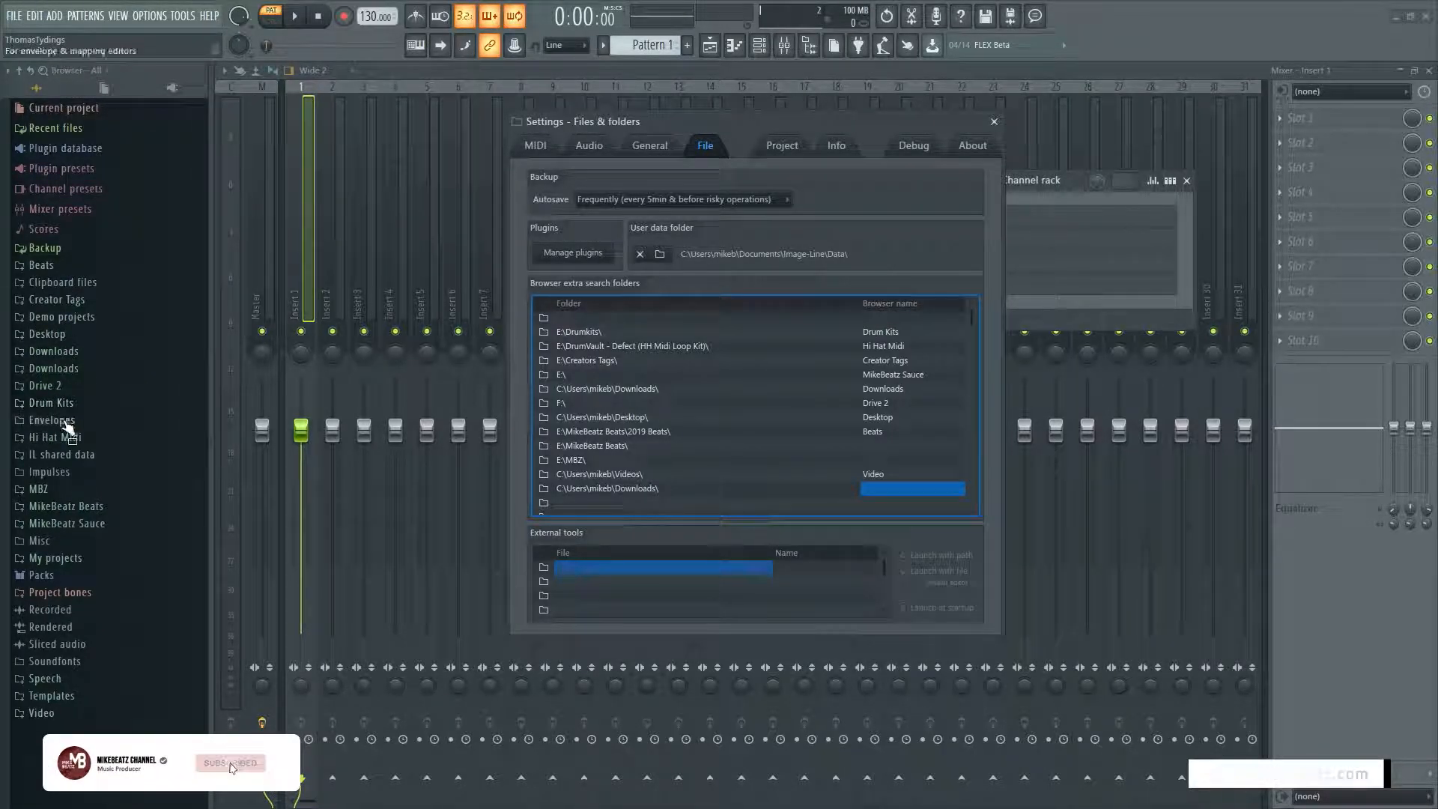
pyautogui.click(230, 762)
pyautogui.write('H')
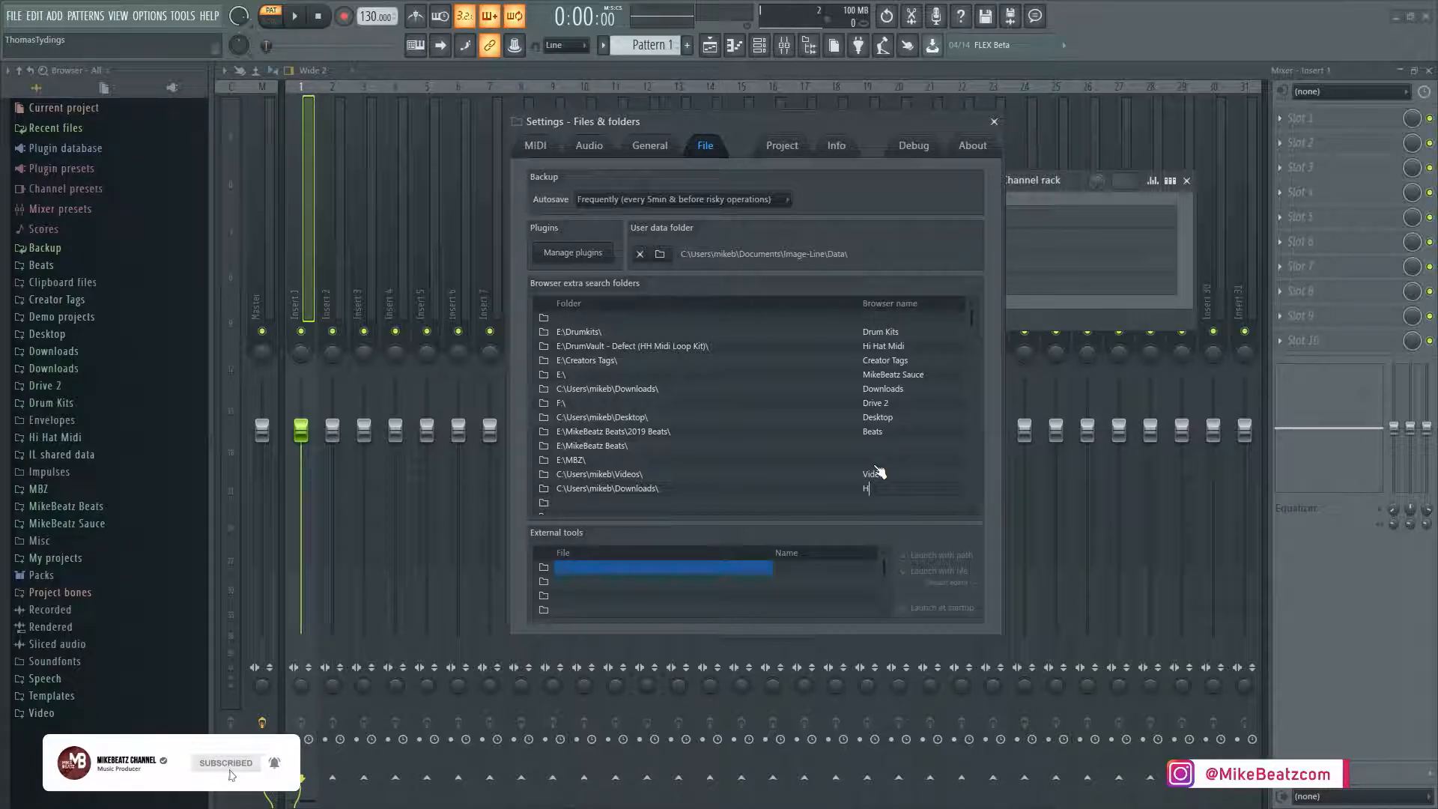
pyautogui.write('ow To')
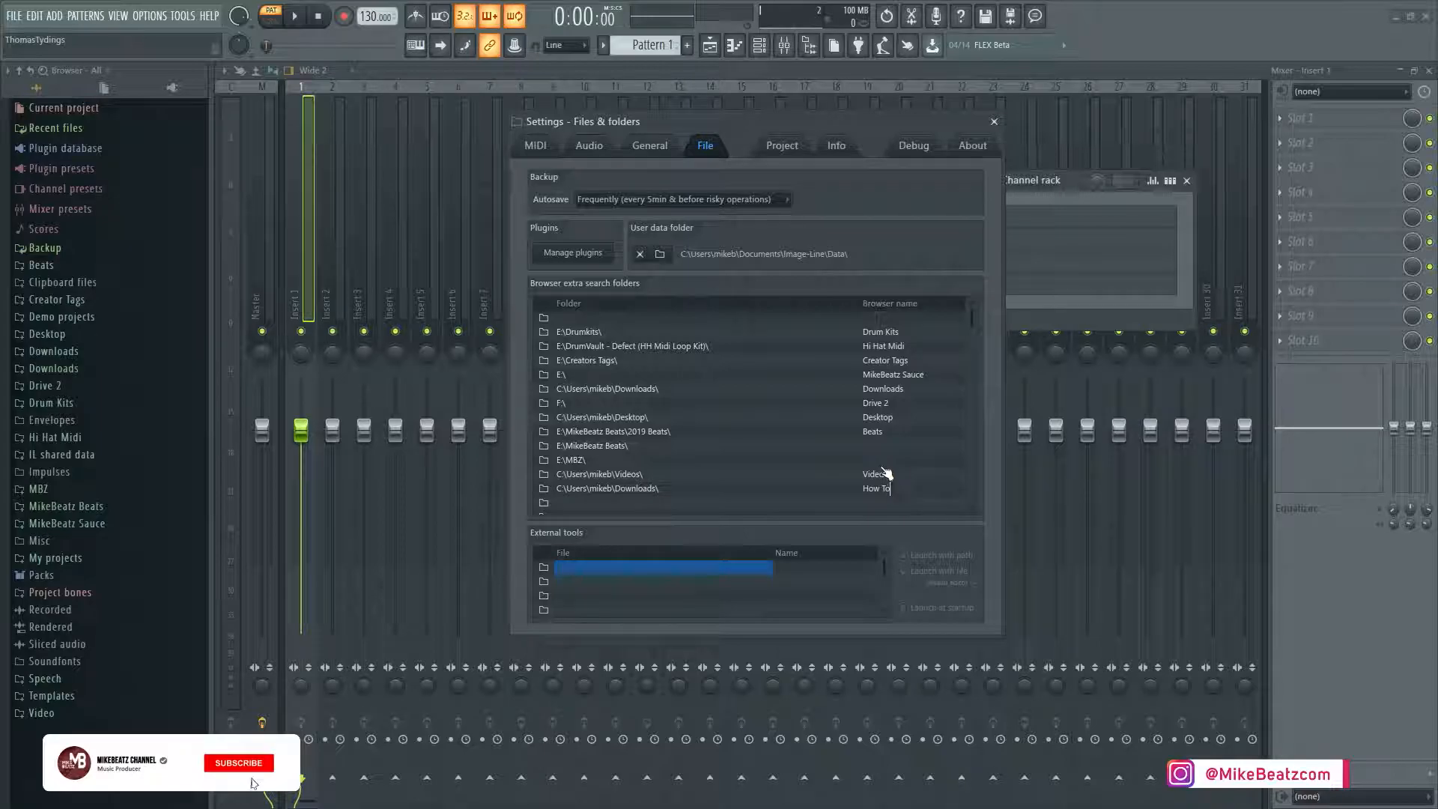
pyautogui.click(903, 488)
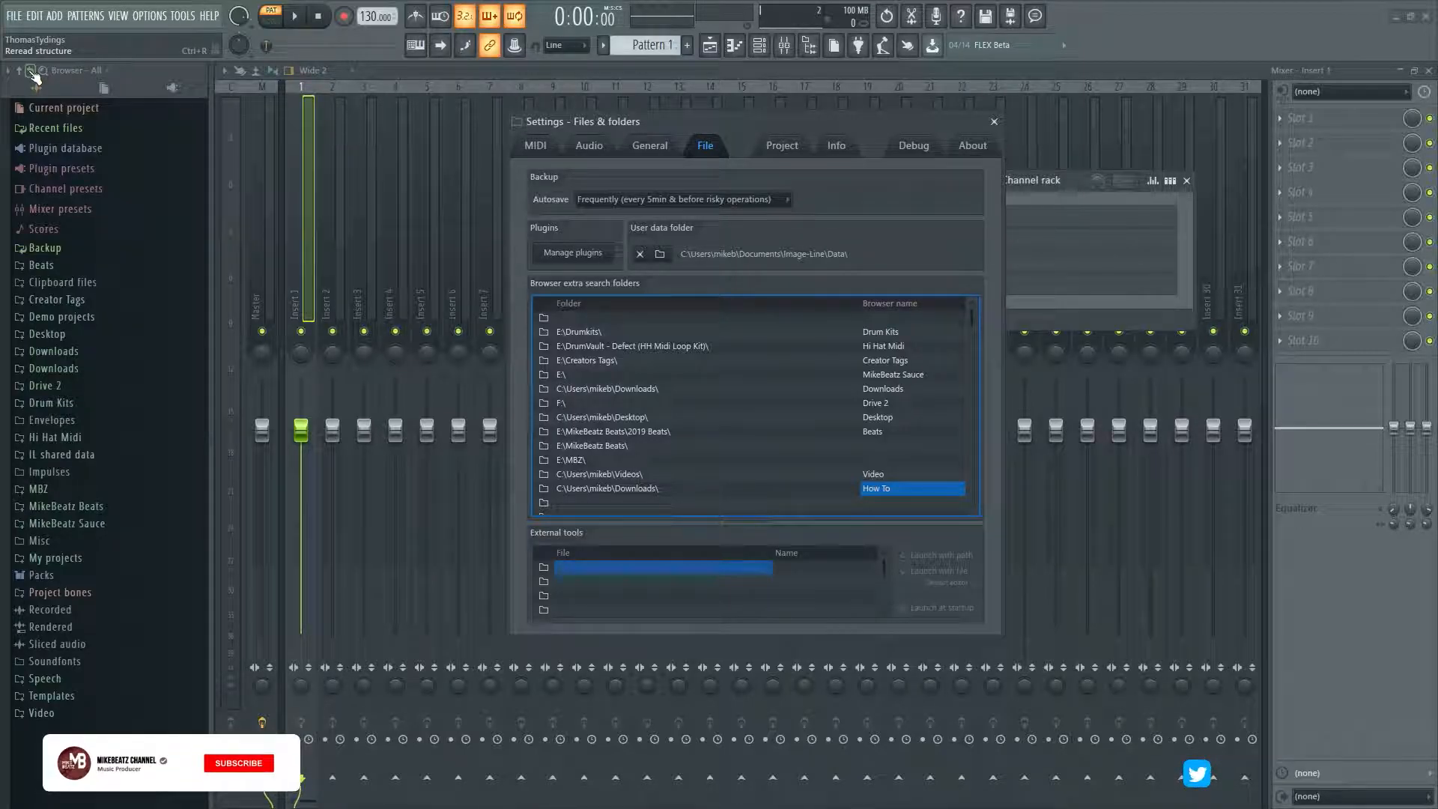
# - Reread the browser structure so 'How To' appears, then close the Settings window
pyautogui.click(238, 762)
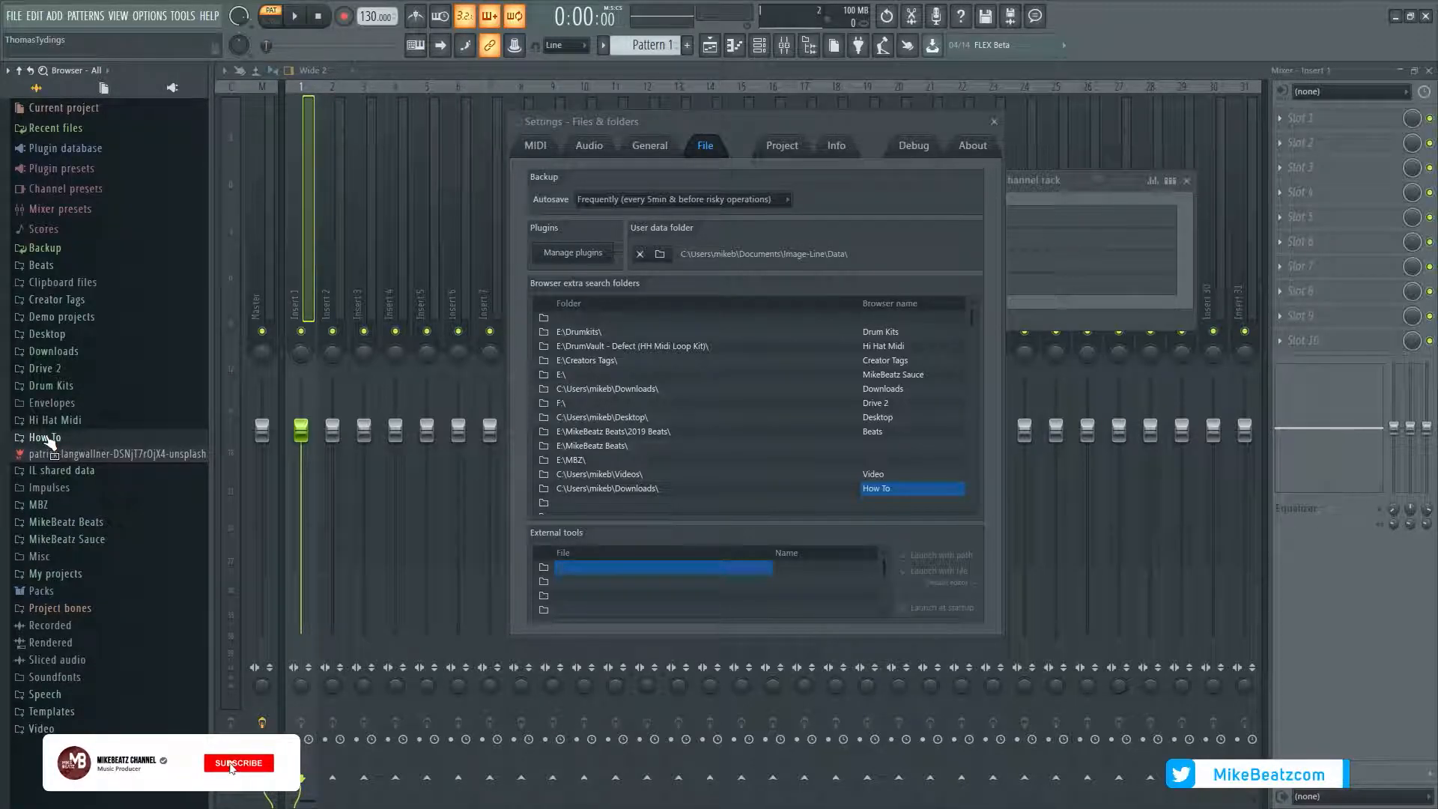
pyautogui.click(238, 763)
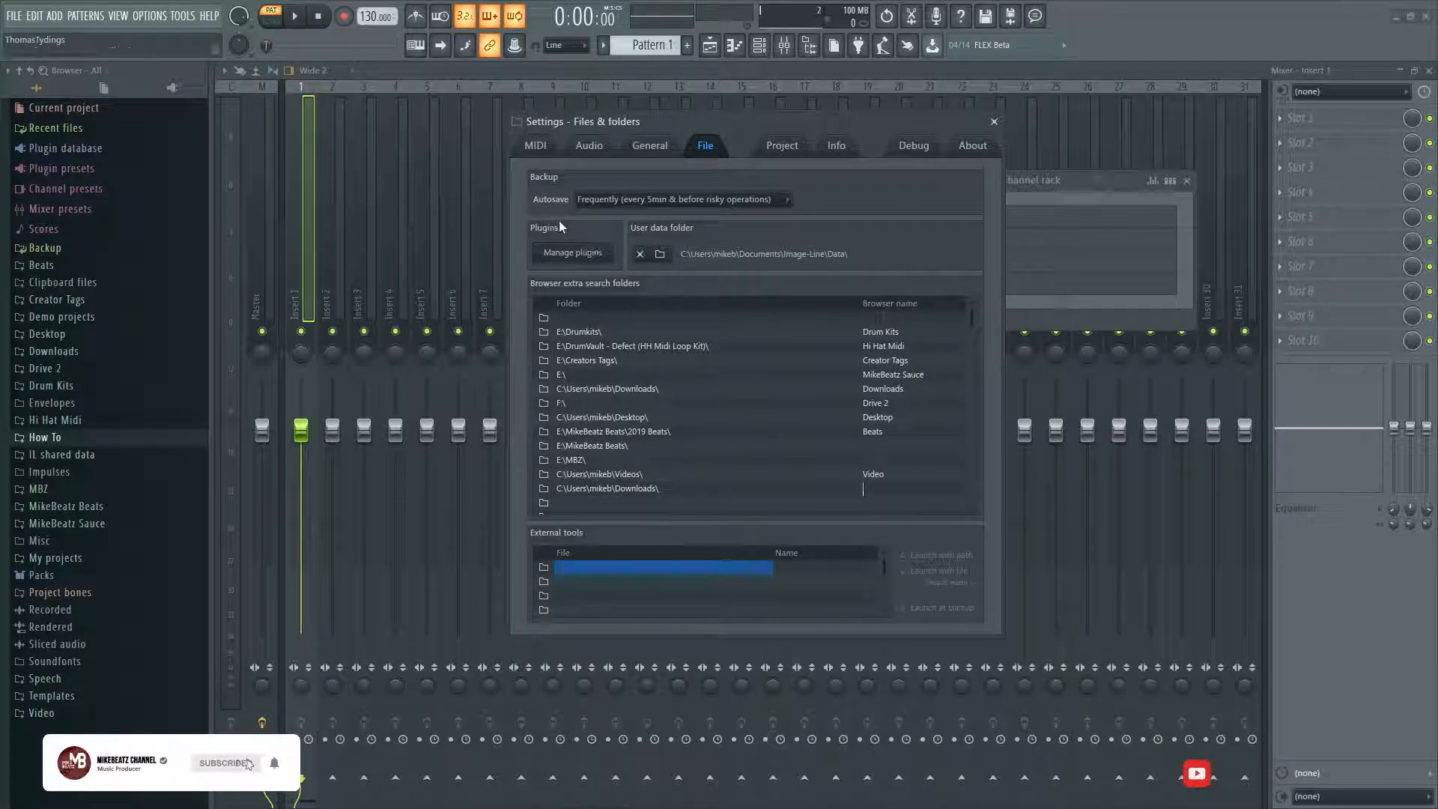
pyautogui.click(991, 121)
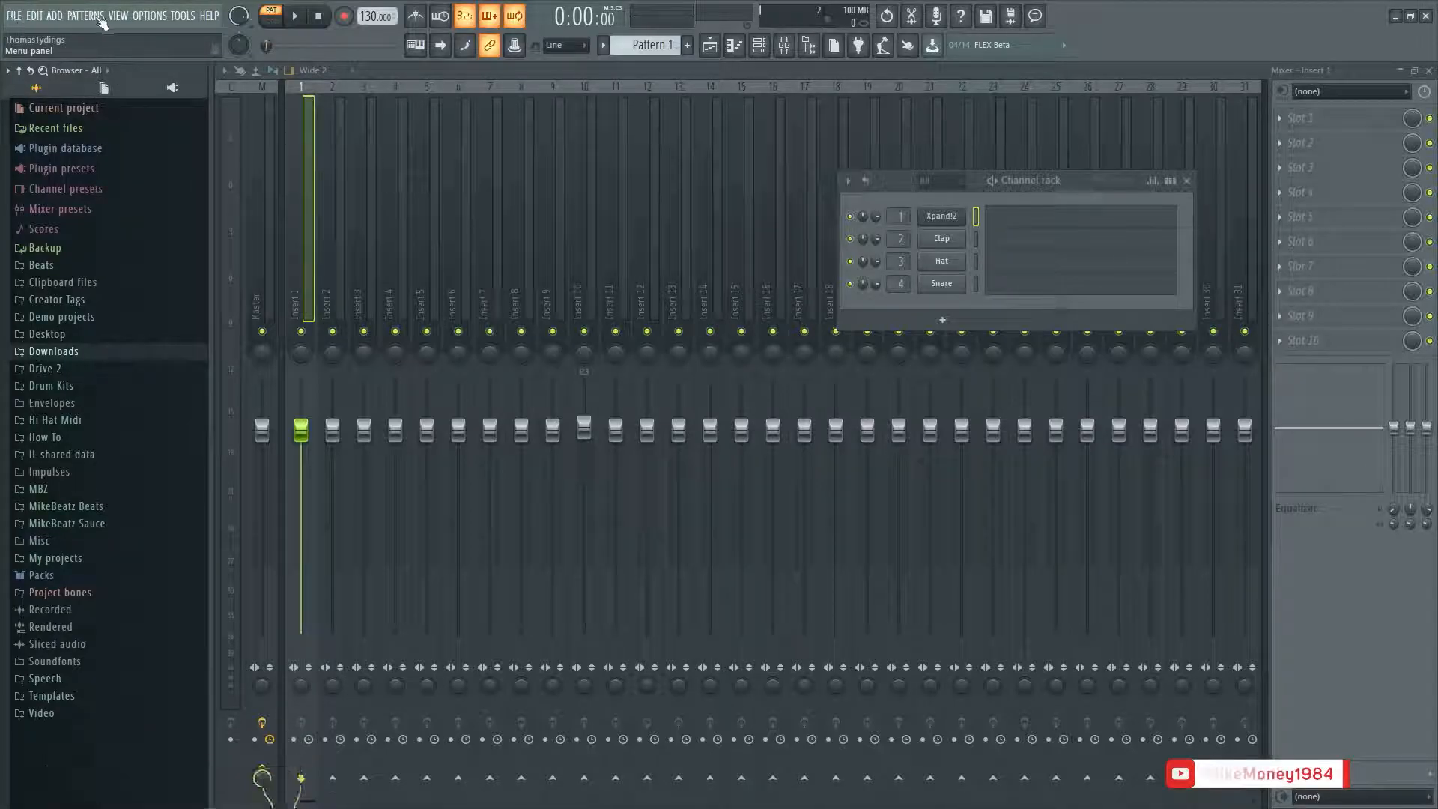
# - Show the Plugin Manager via Options > Manage plugins
pyautogui.click(149, 15)
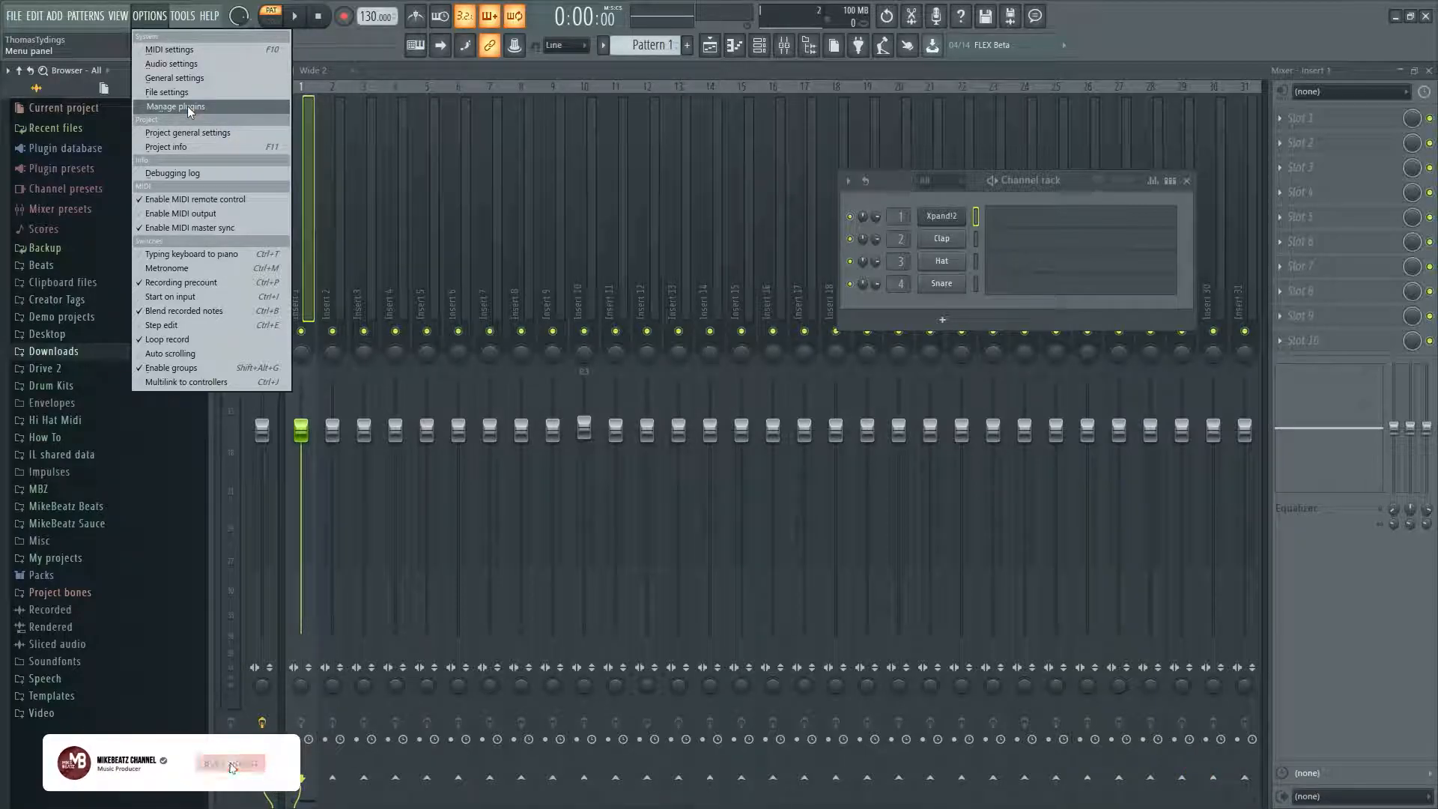
pyautogui.click(174, 106)
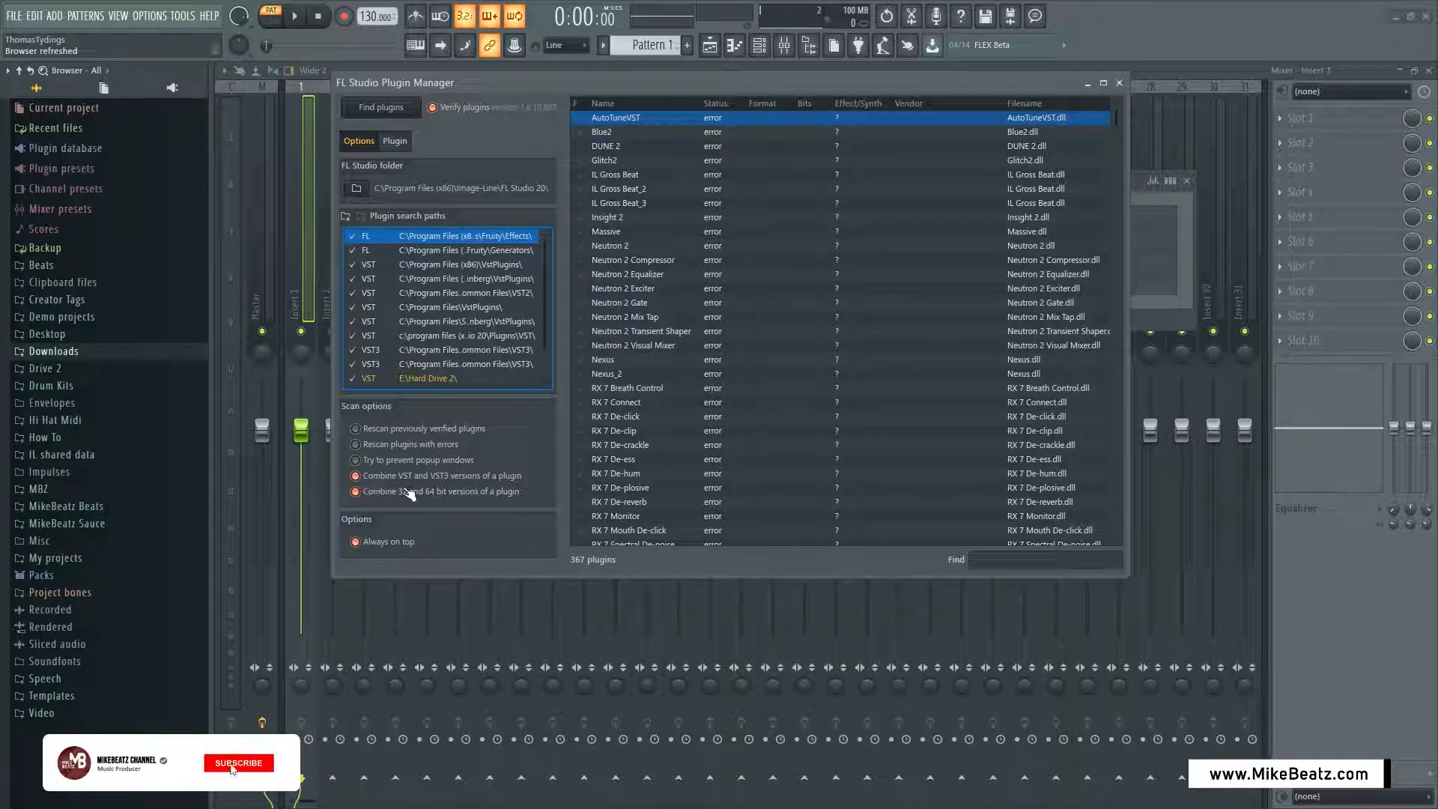
pyautogui.click(236, 762)
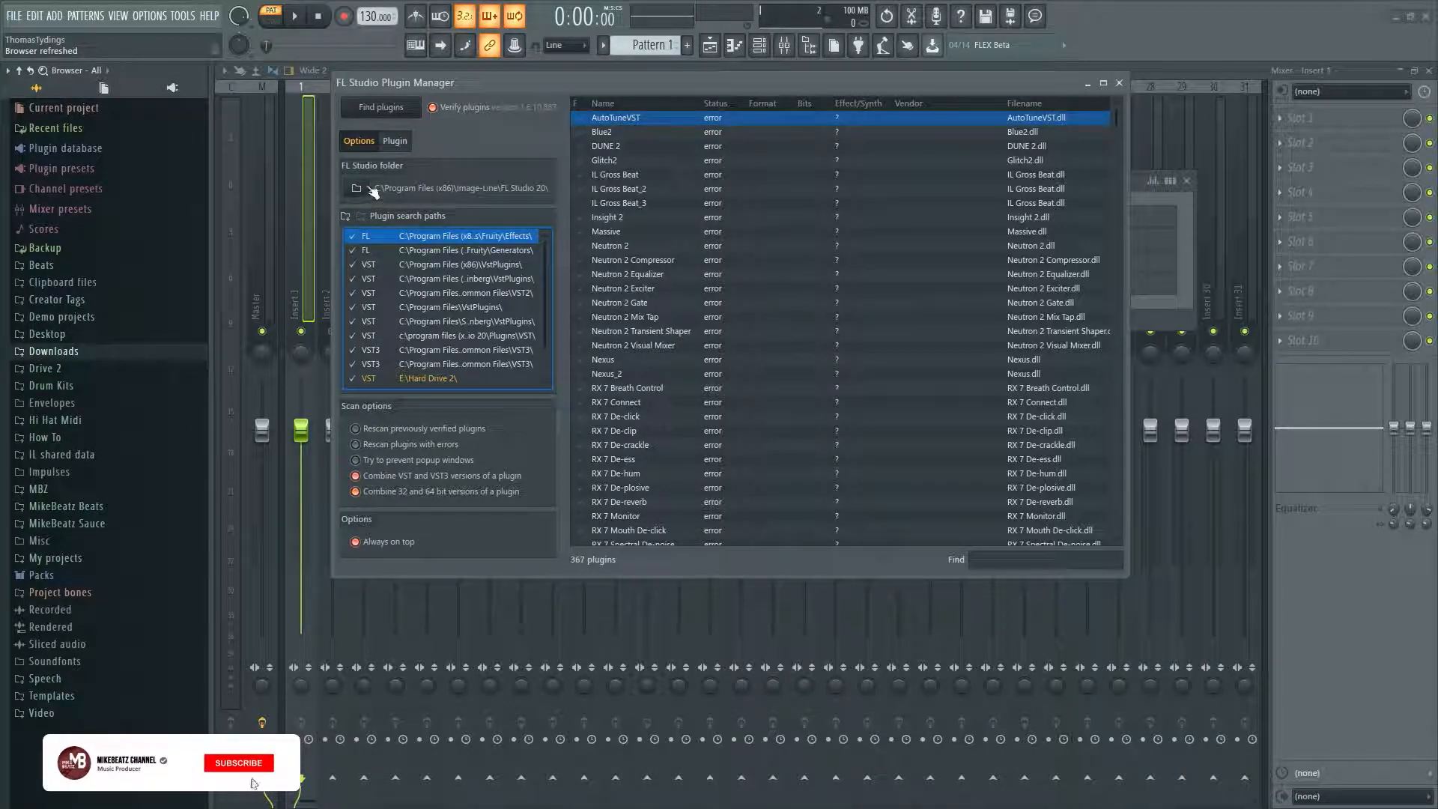
pyautogui.click(238, 762)
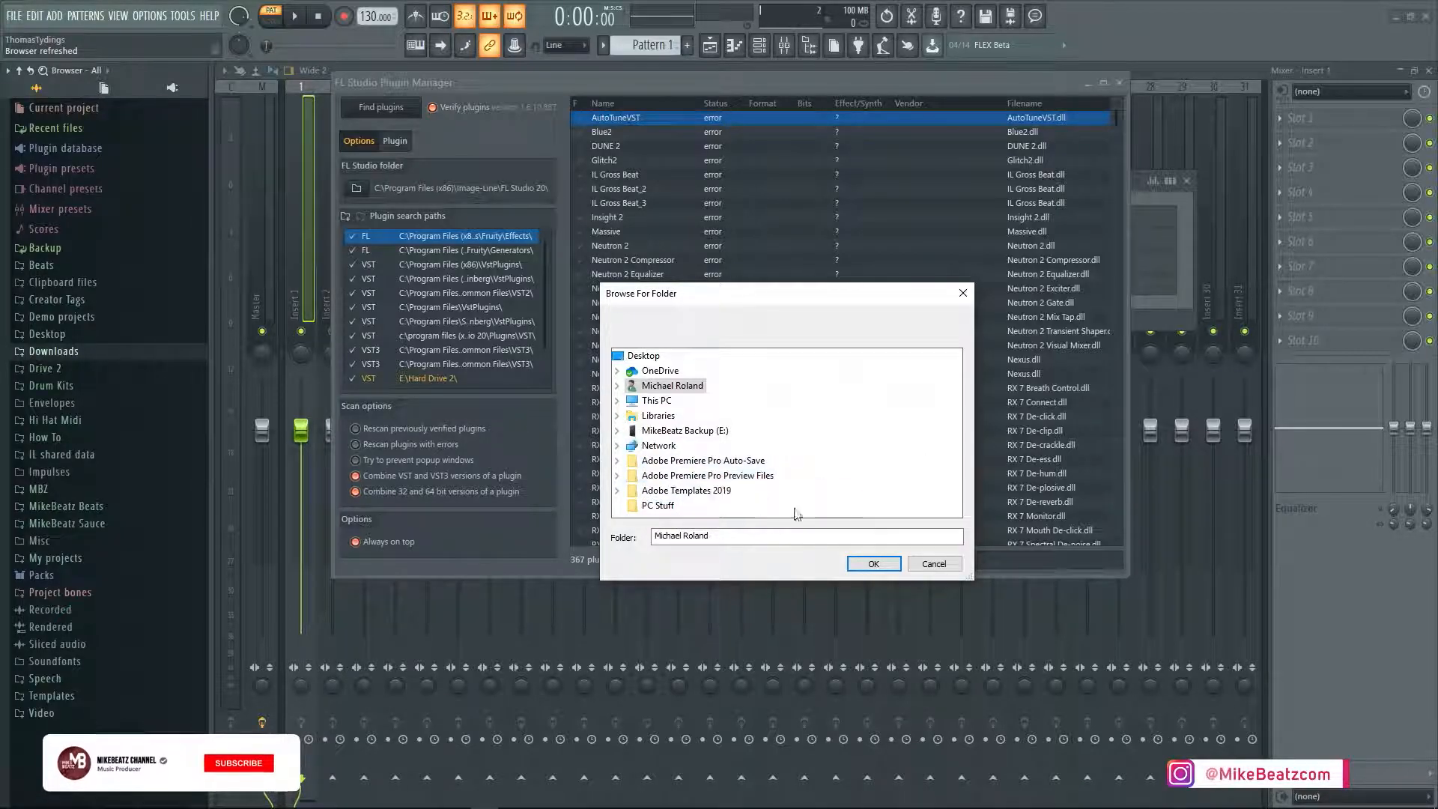
pyautogui.click(933, 563)
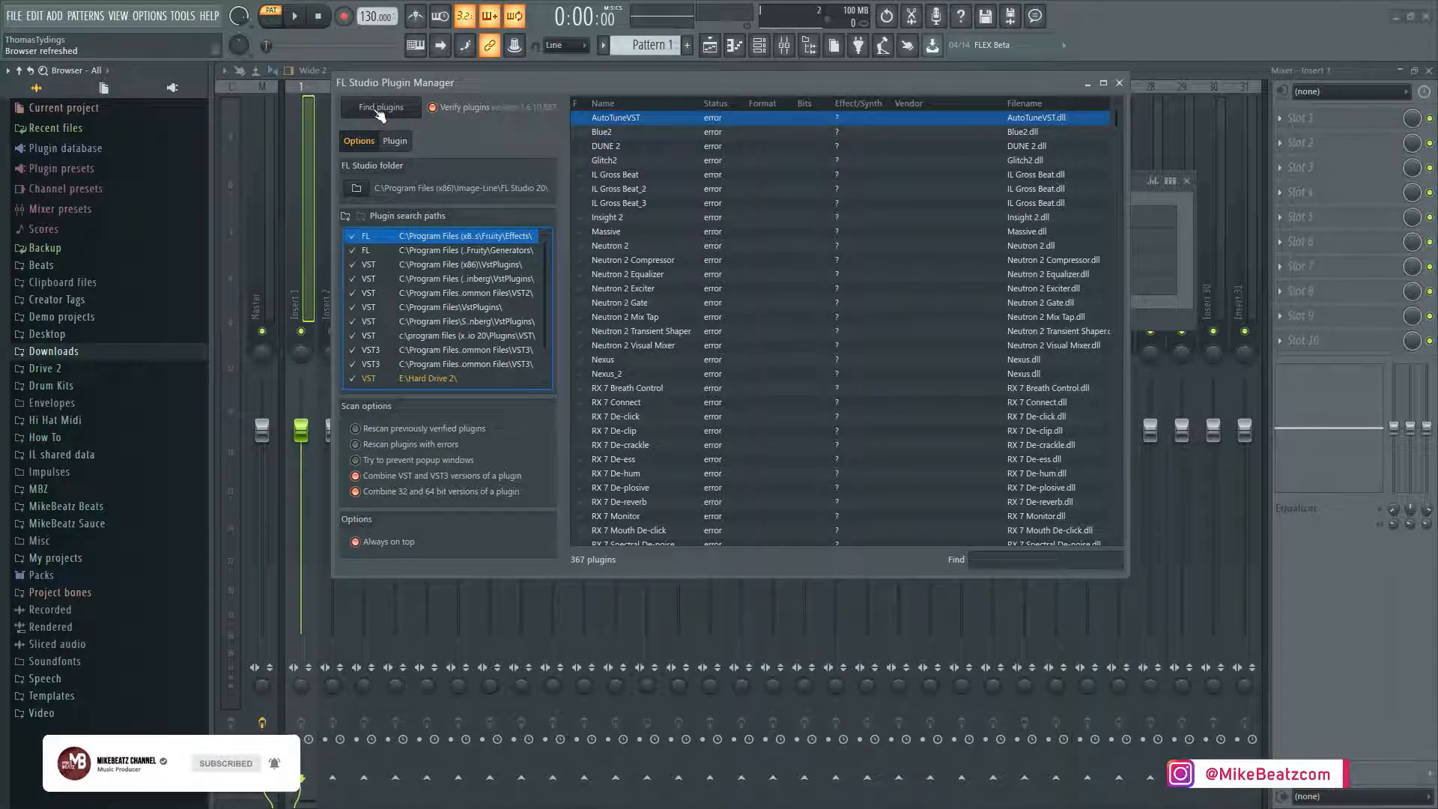
pyautogui.click(381, 107)
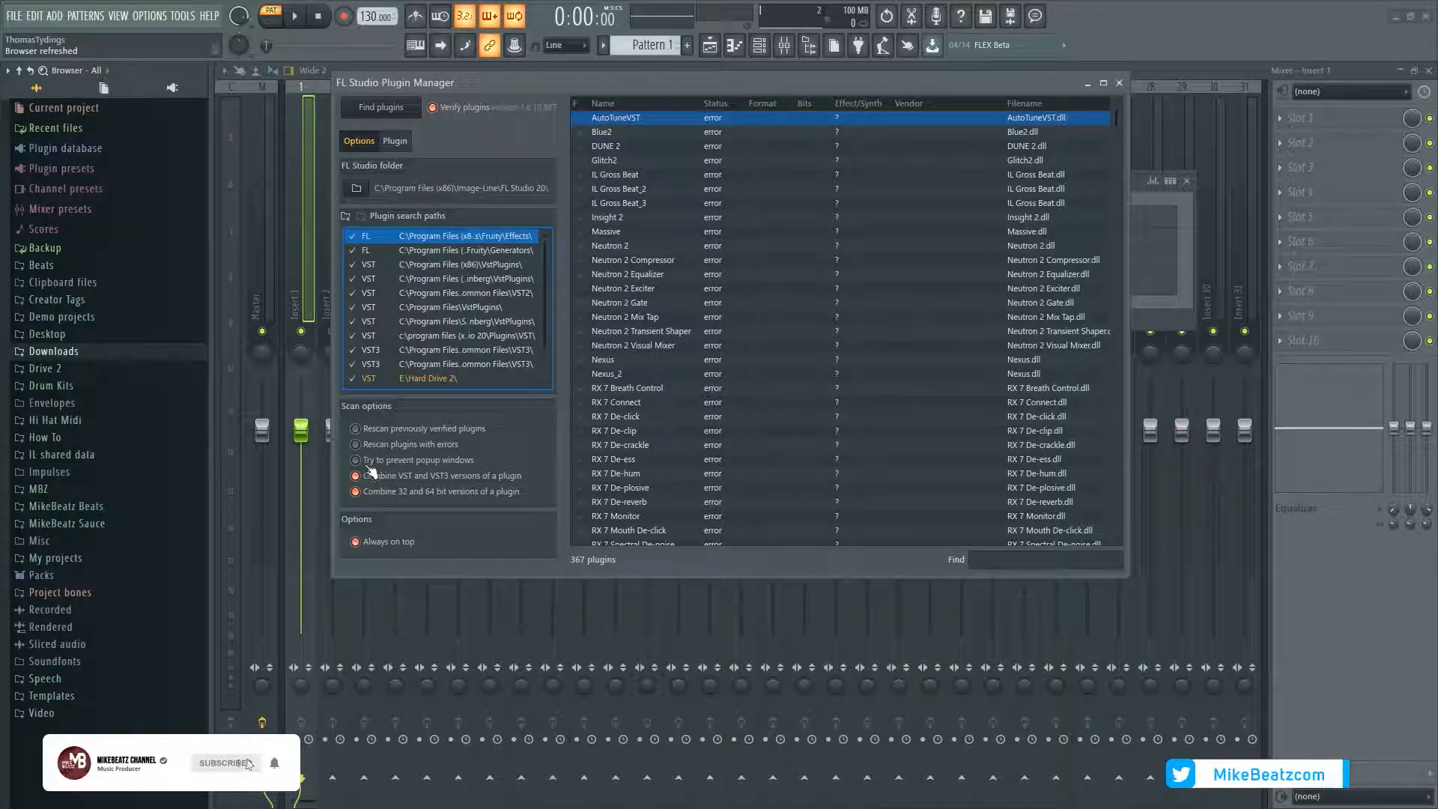
pyautogui.click(225, 762)
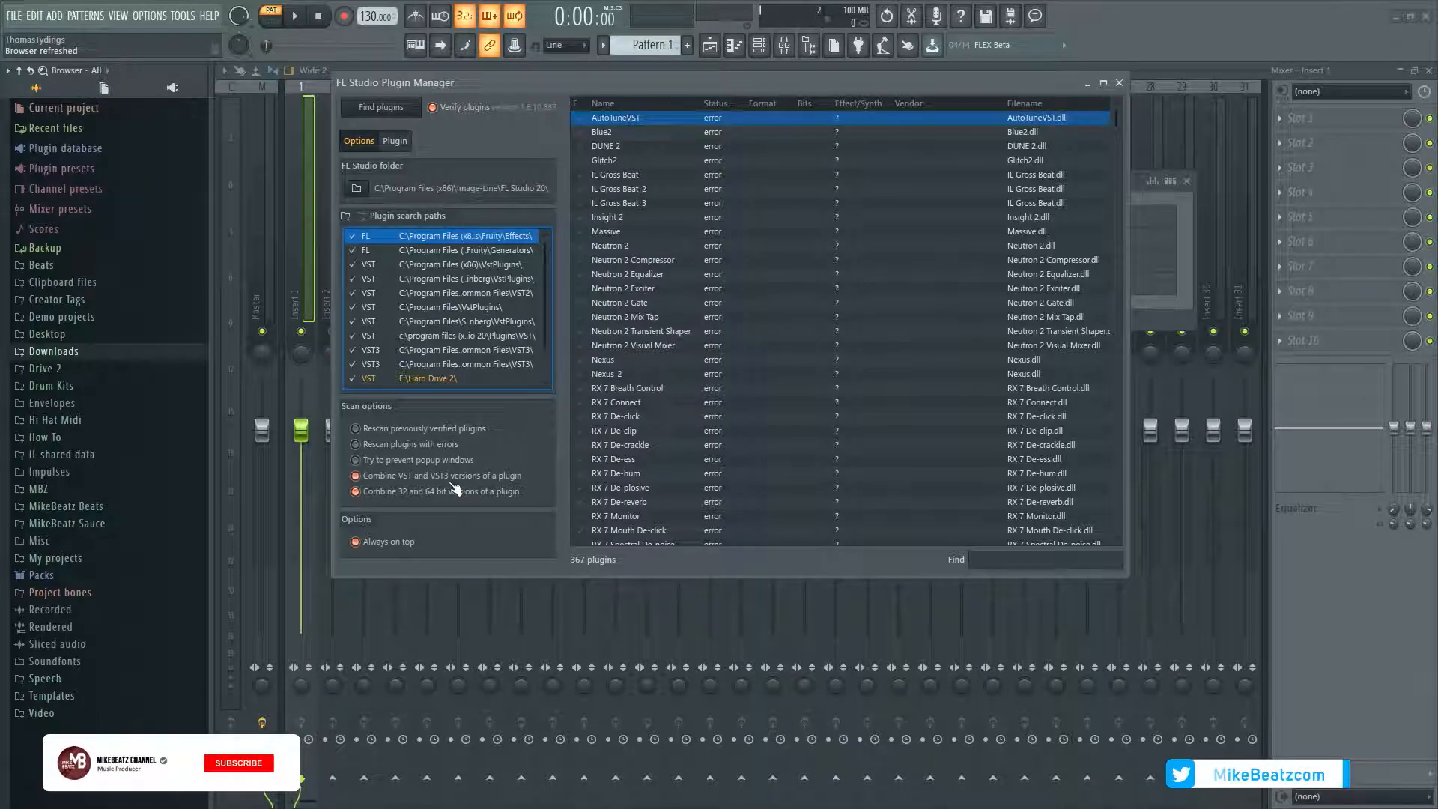
pyautogui.click(238, 762)
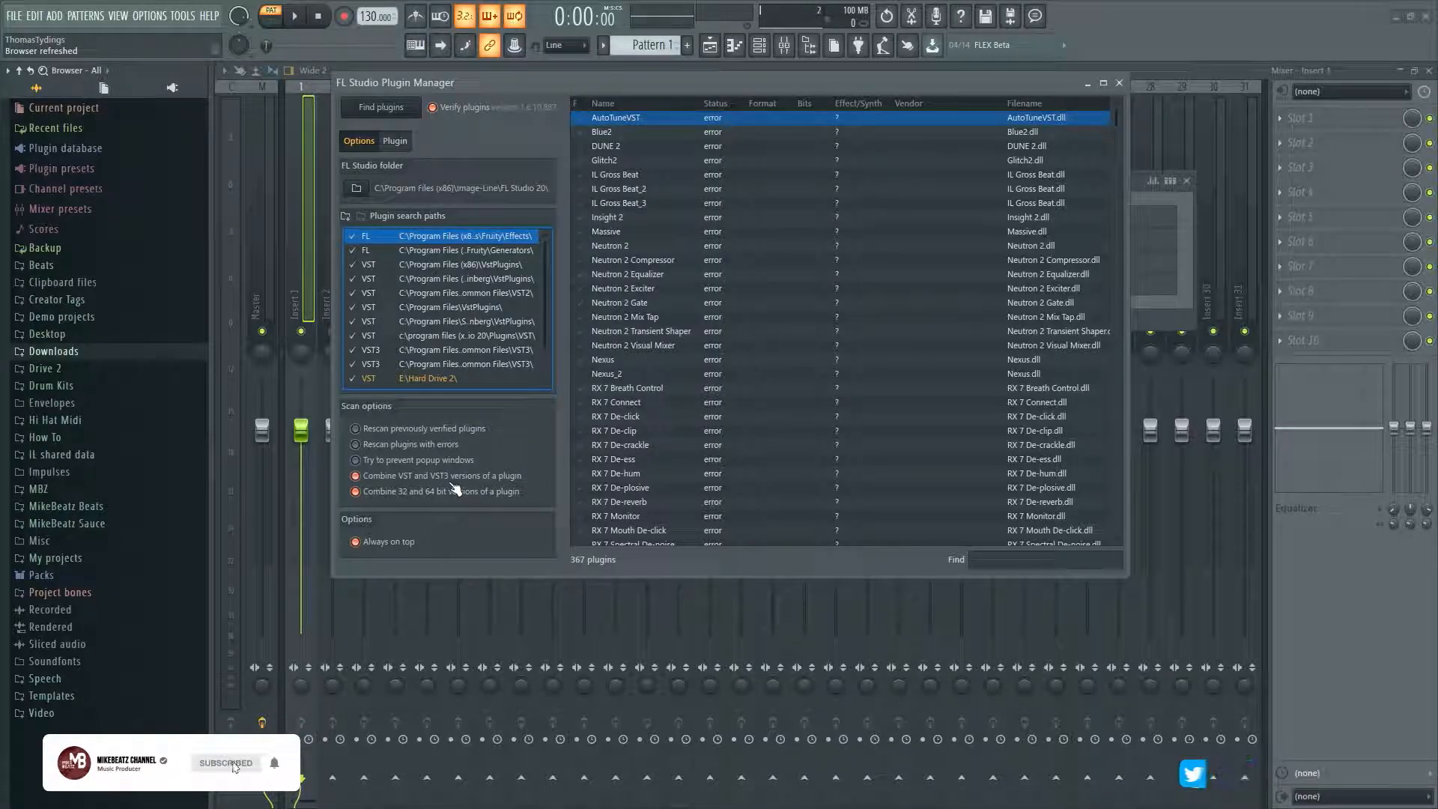
pyautogui.moveTo(273, 769)
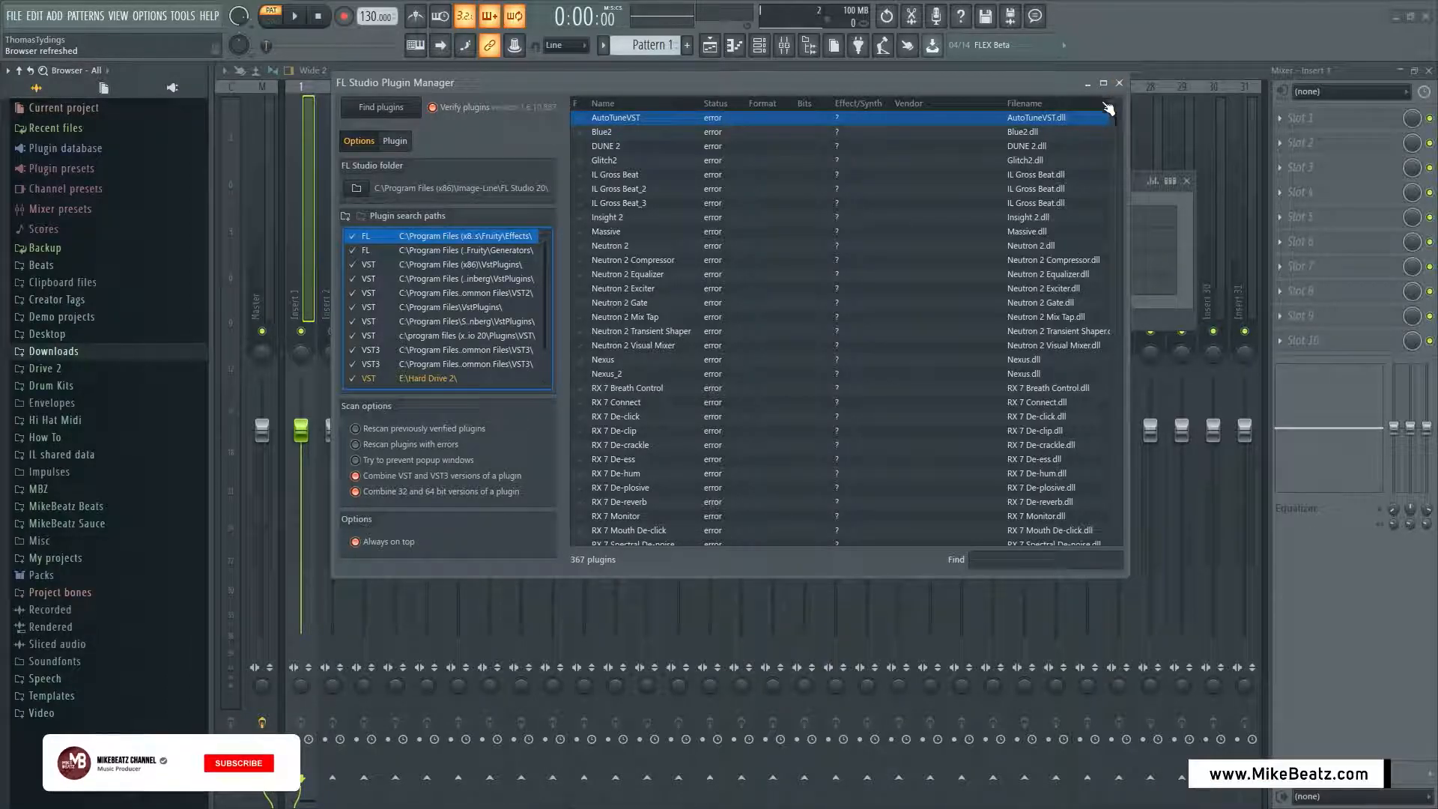
pyautogui.click(238, 762)
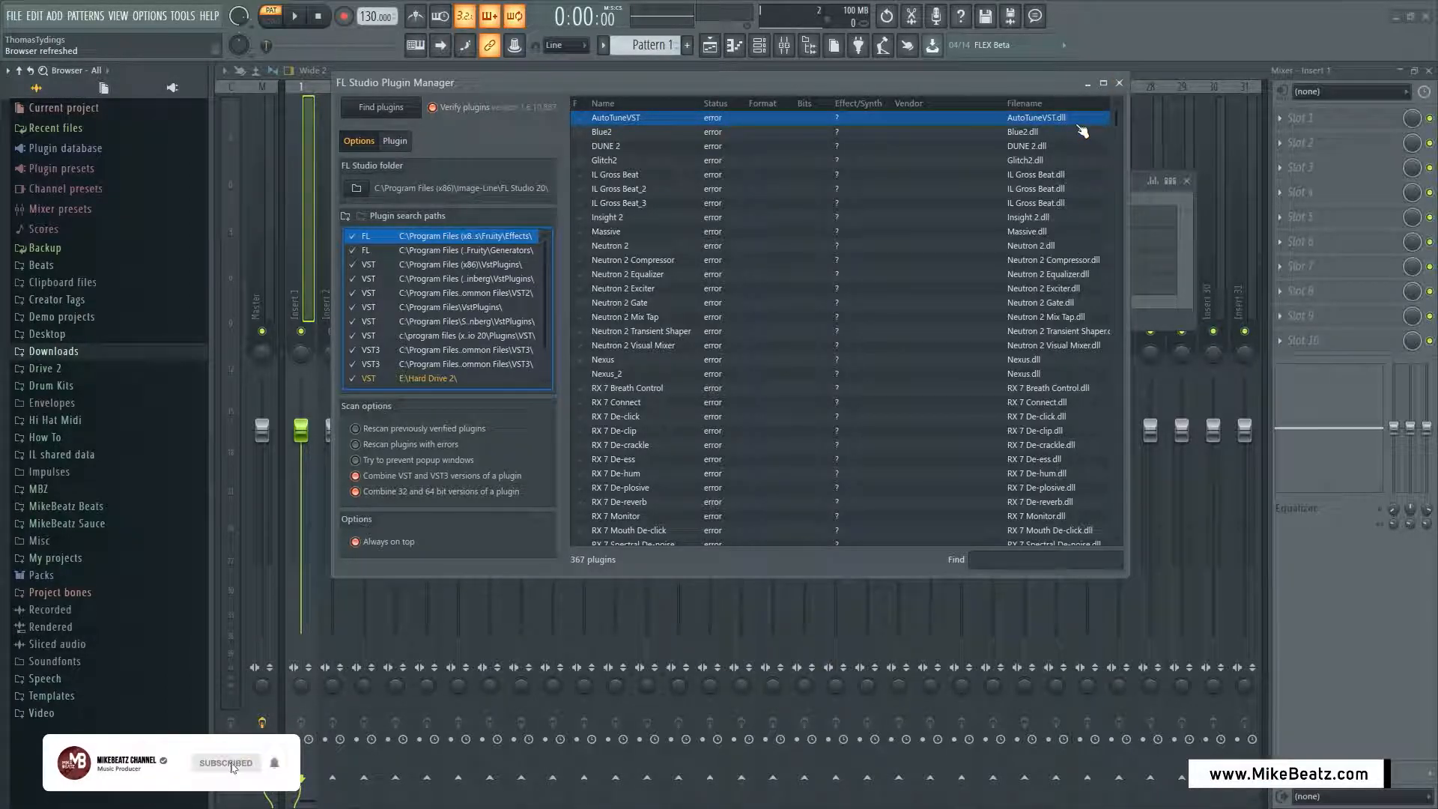
pyautogui.moveTo(903, 260)
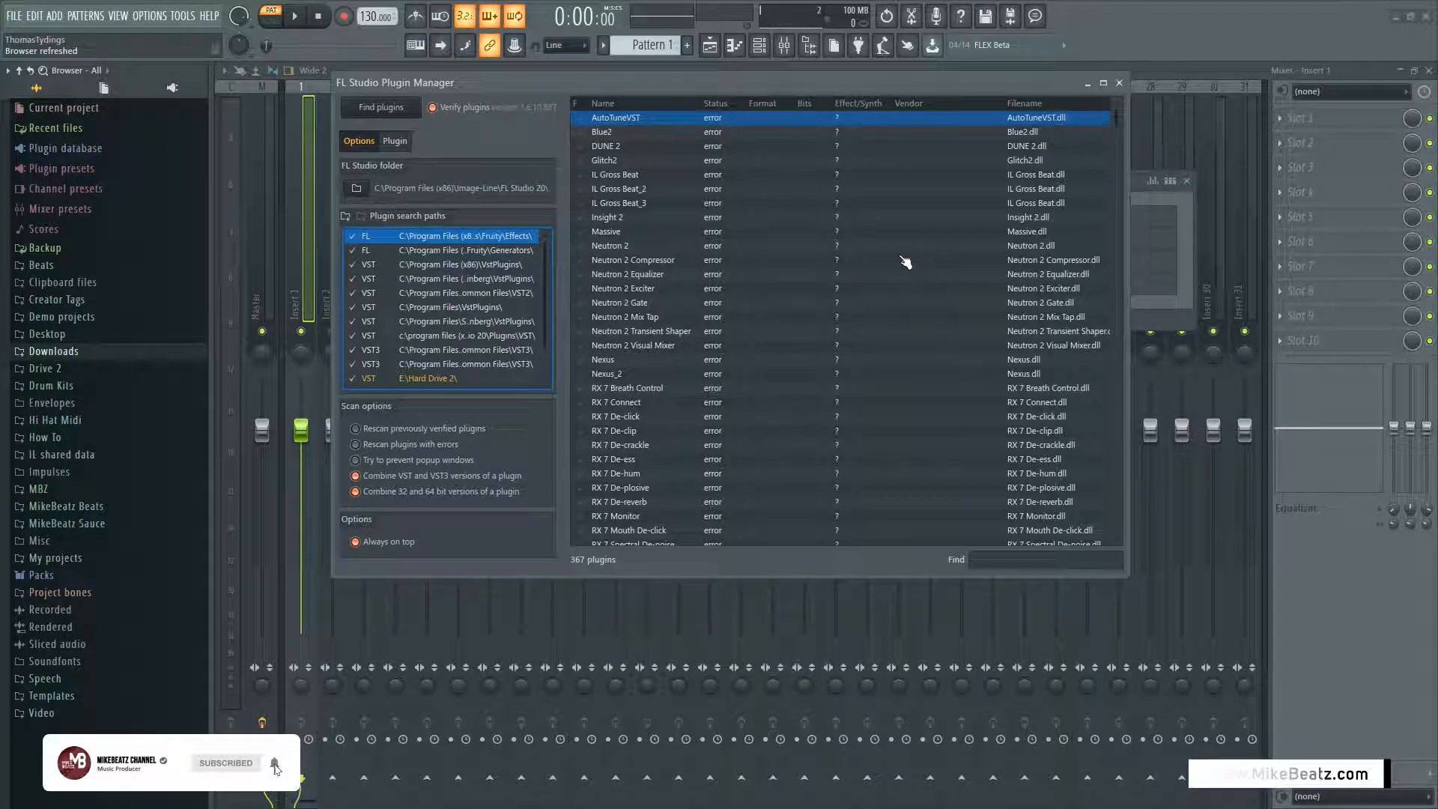